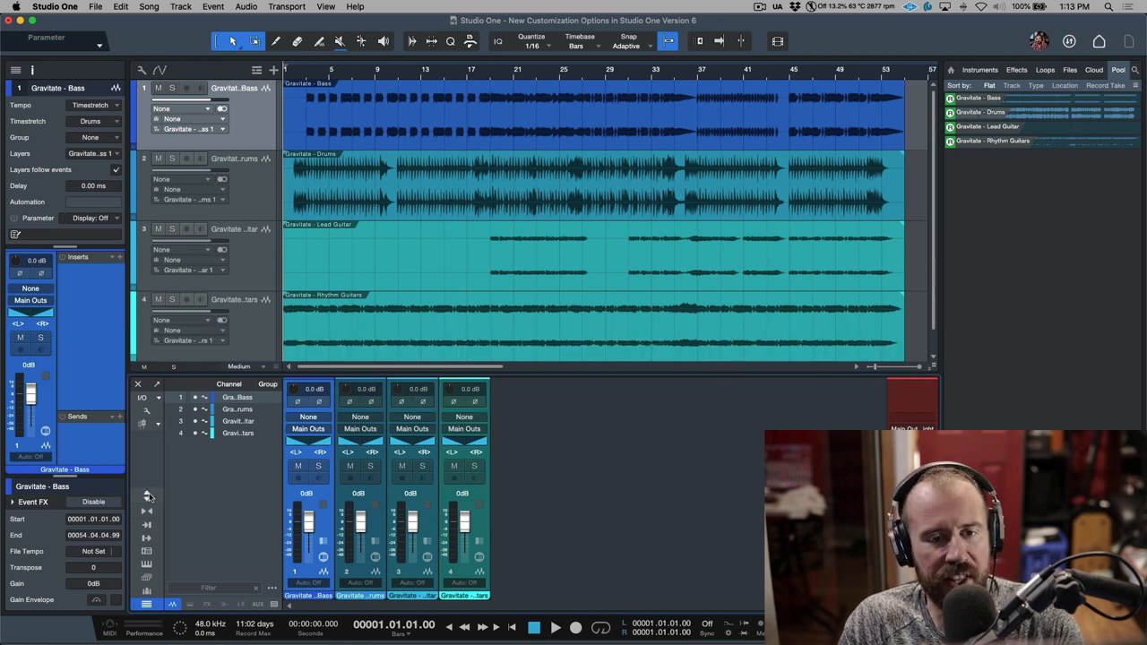
{"action": "mouse_move", "coordinate": [147, 498]}
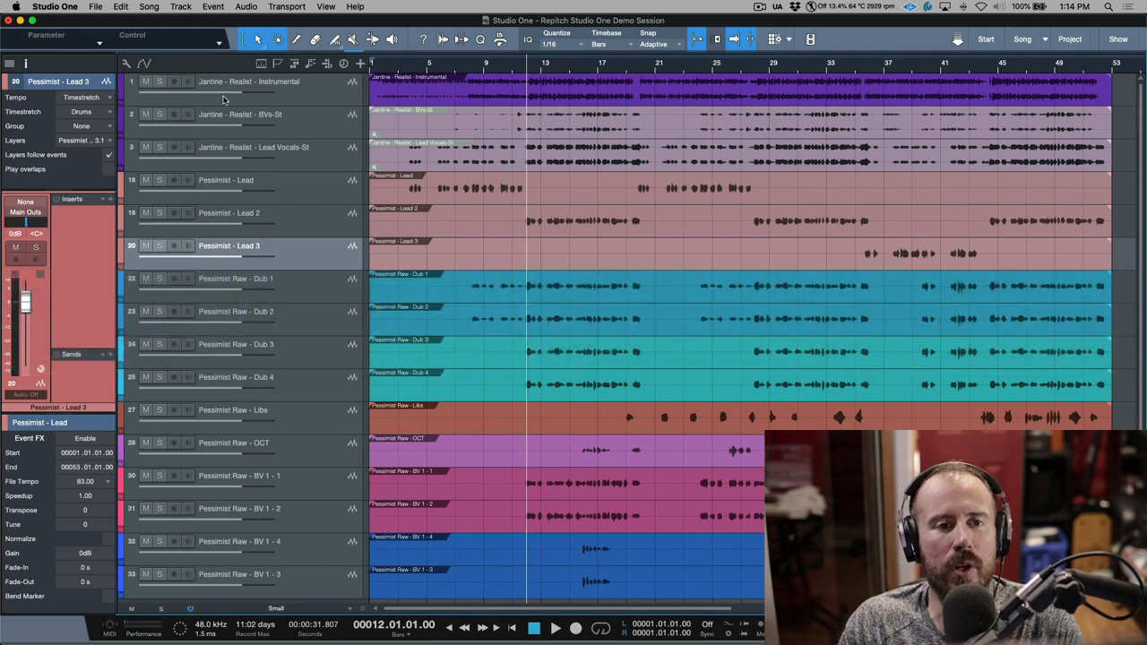
Toggle the Inspector off and on, then show expanded track settings for the Pessimist - Lead track.
{"action": "left_click", "coordinate": [25, 62]}
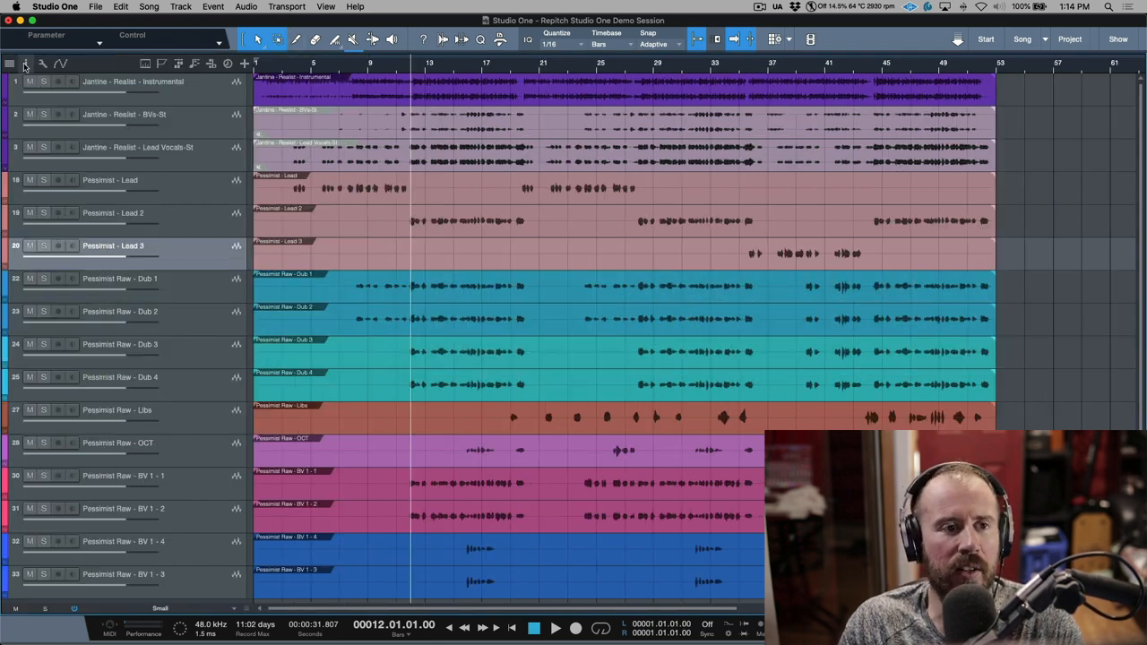
{"action": "left_click", "coordinate": [9, 63]}
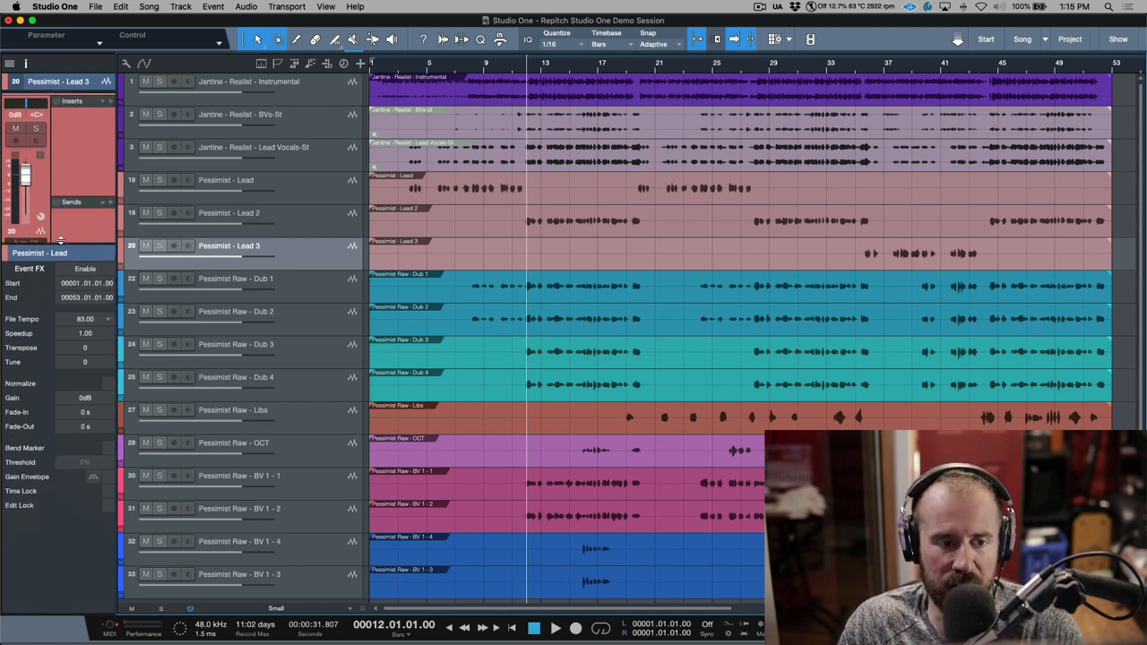
{"action": "left_click", "coordinate": [225, 179]}
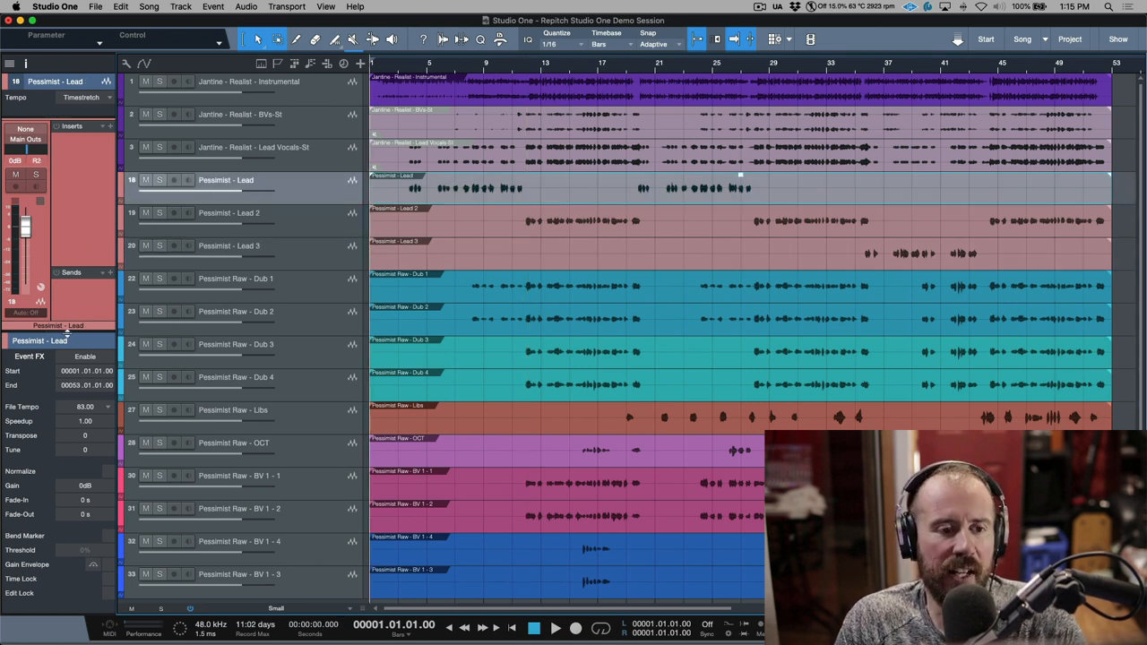
{"action": "left_click", "coordinate": [97, 97]}
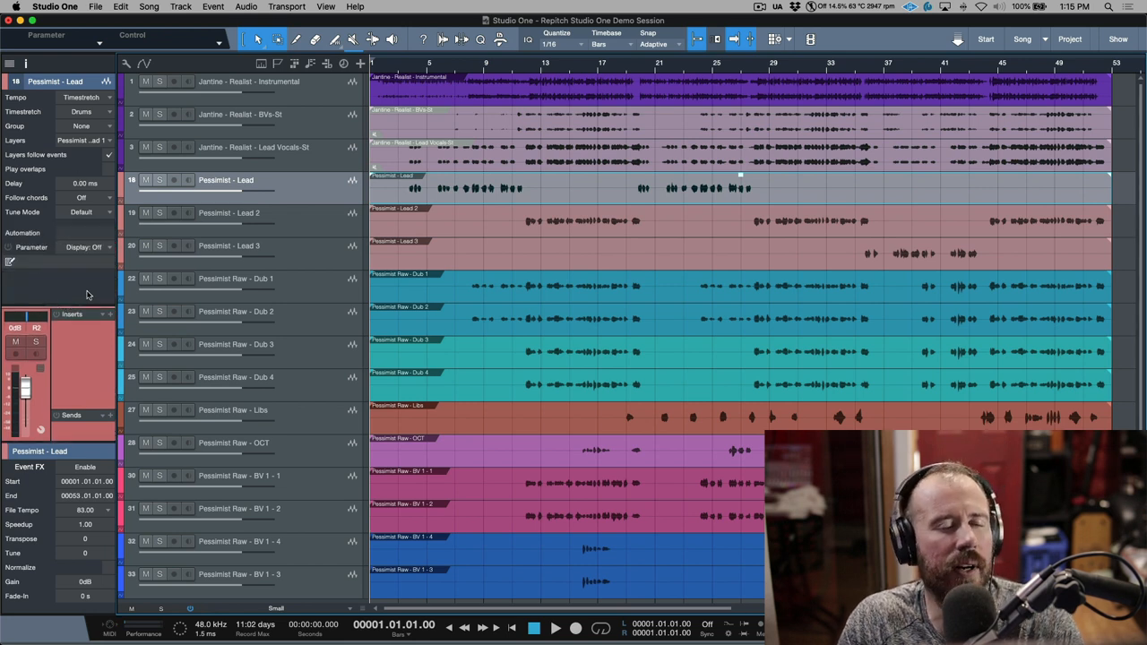
{"action": "mouse_move", "coordinate": [244, 299]}
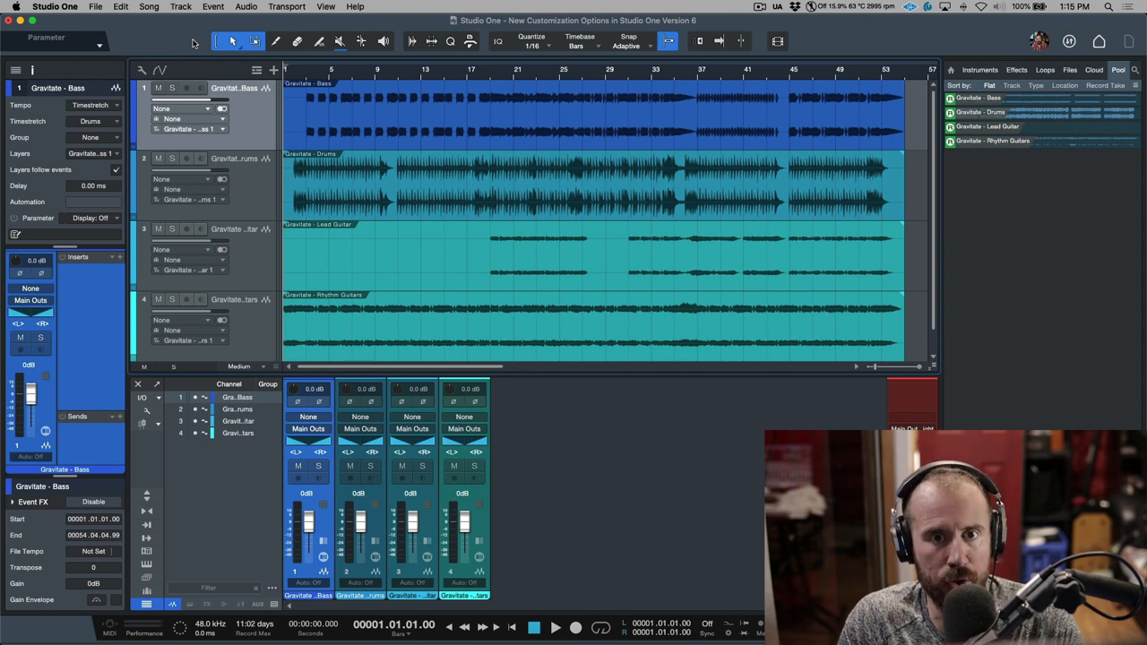
{"action": "mouse_move", "coordinate": [387, 58]}
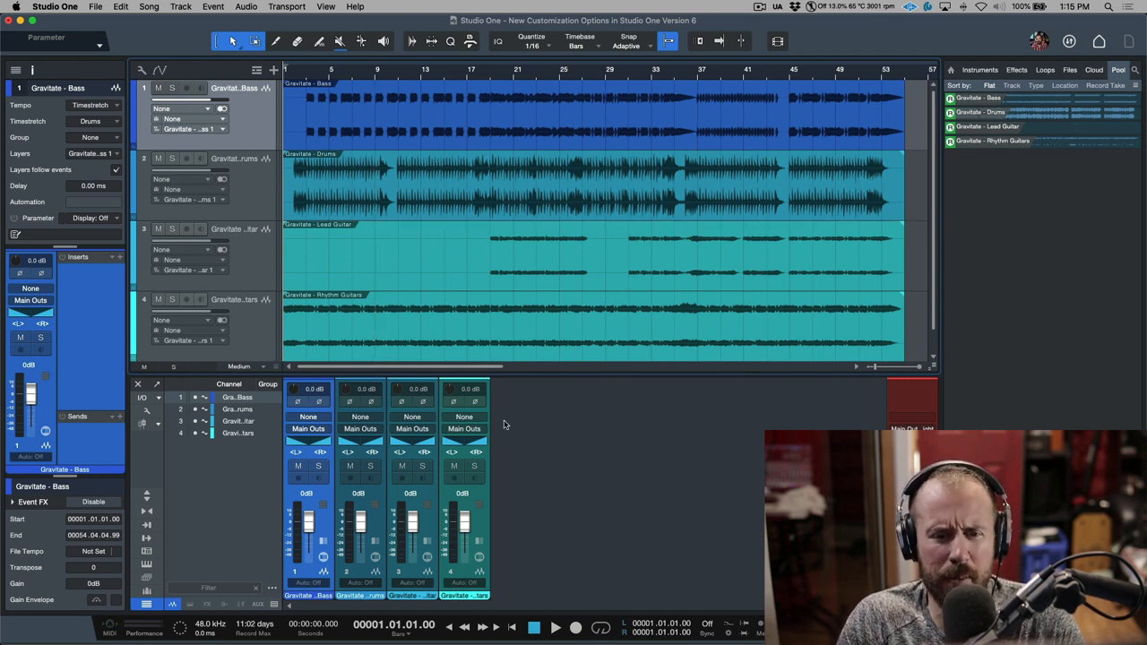
{"action": "mouse_move", "coordinate": [493, 600]}
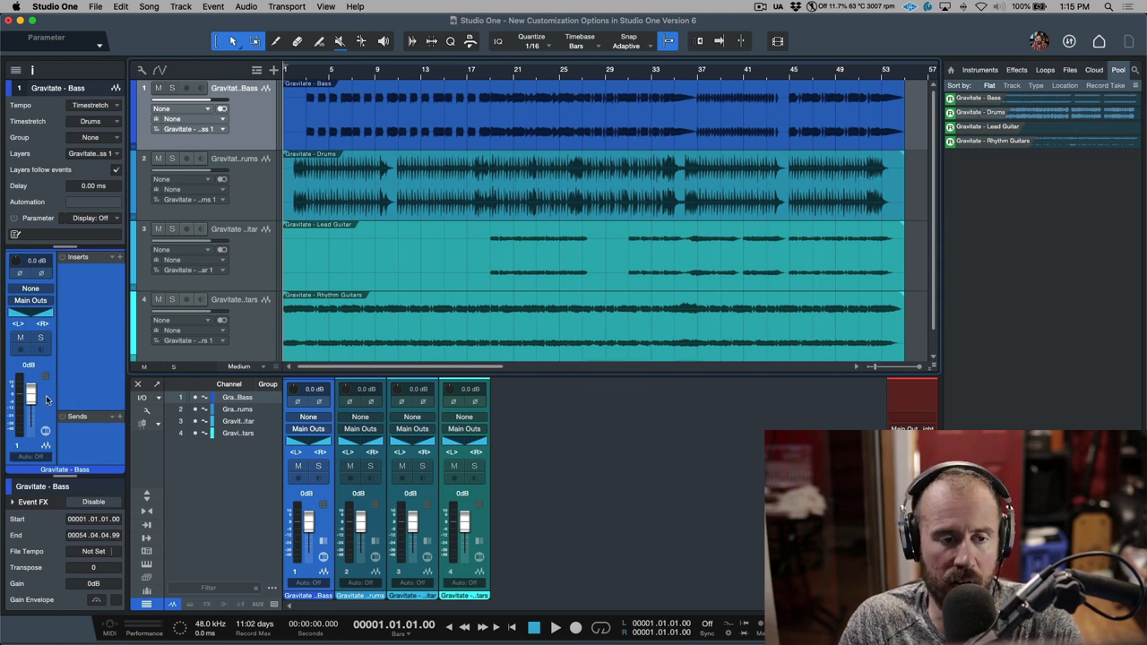
Dismiss the track context menu and reach the Customization presets via the View menu.
{"action": "right_click", "coordinate": [36, 398]}
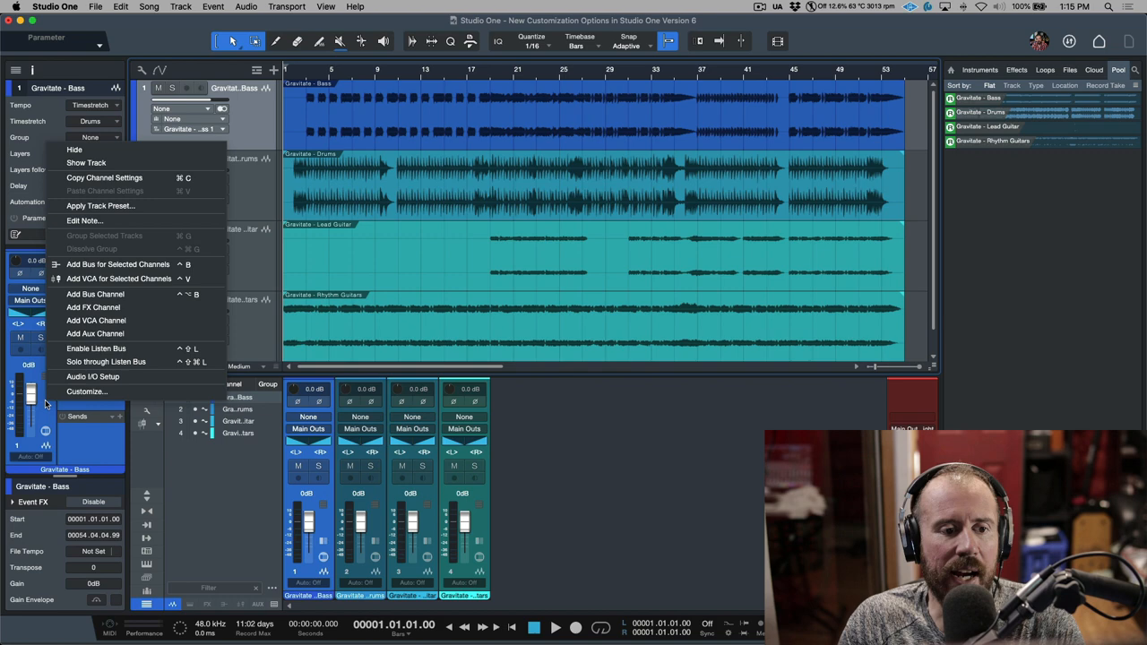
{"action": "mouse_move", "coordinate": [86, 391]}
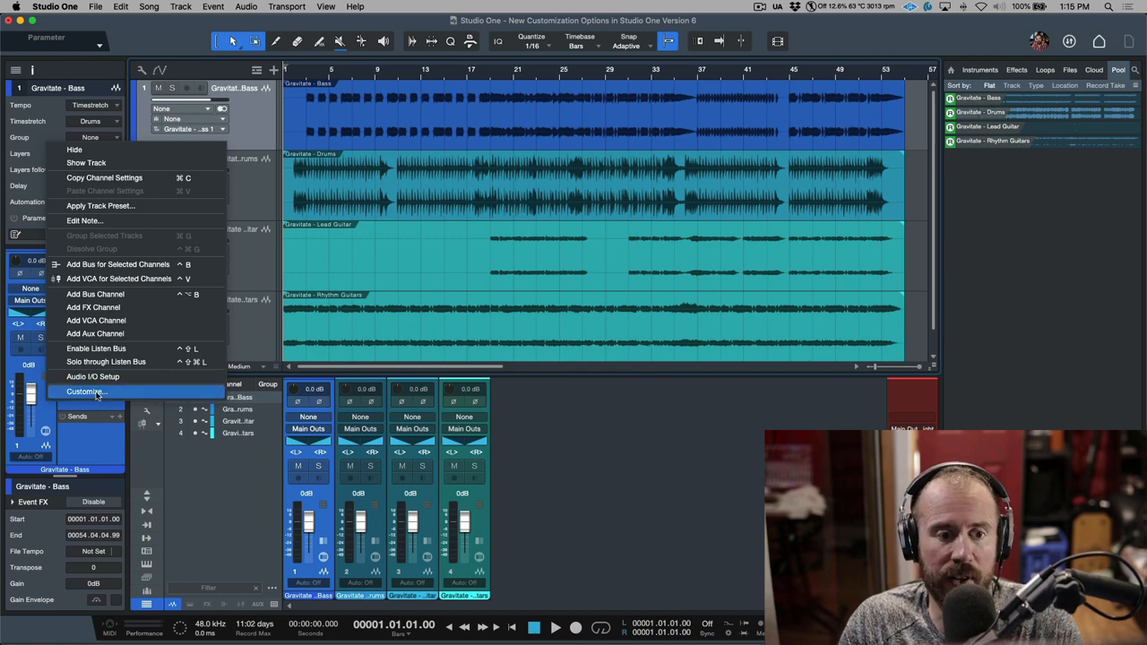
{"action": "left_click", "coordinate": [86, 391]}
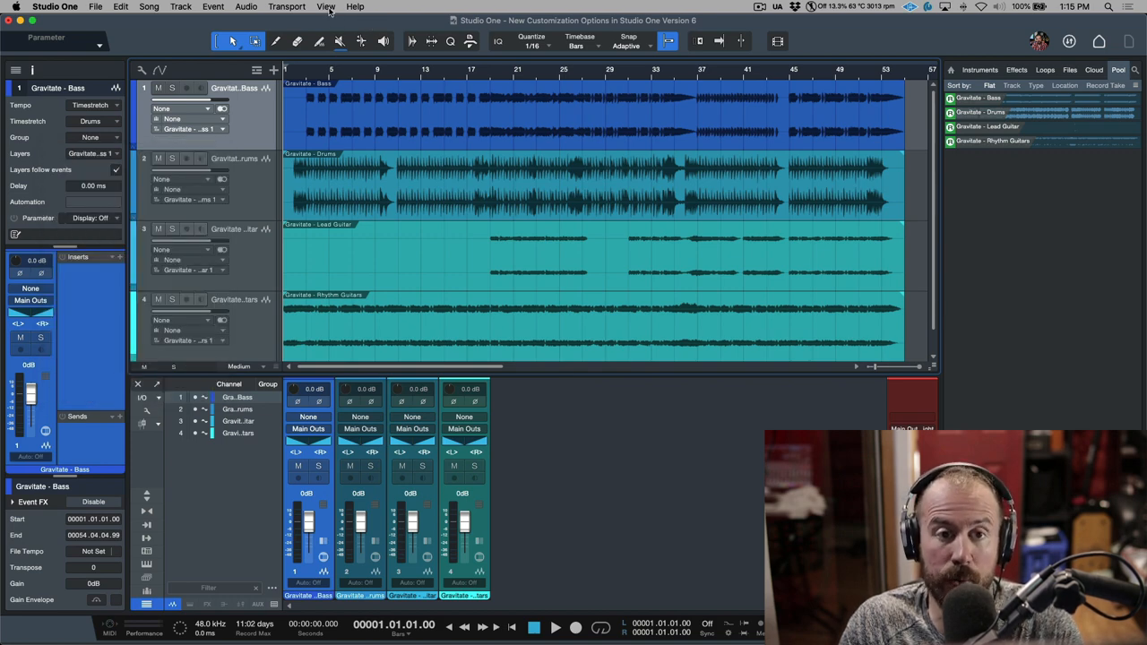
{"action": "left_click", "coordinate": [326, 7]}
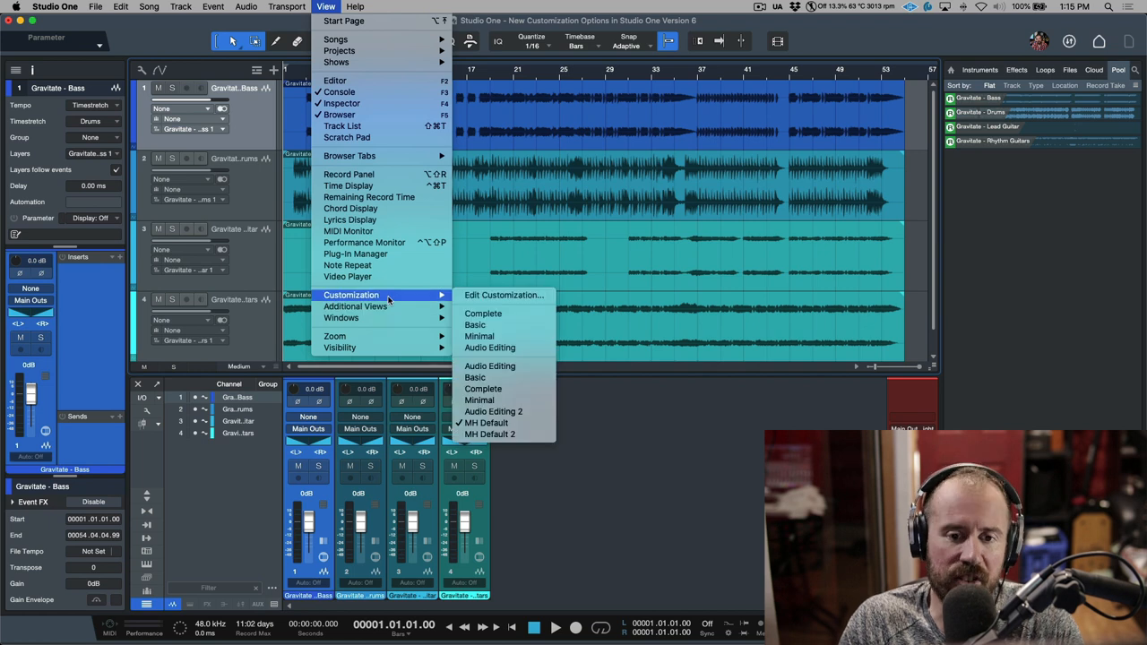
{"action": "mouse_move", "coordinate": [503, 294]}
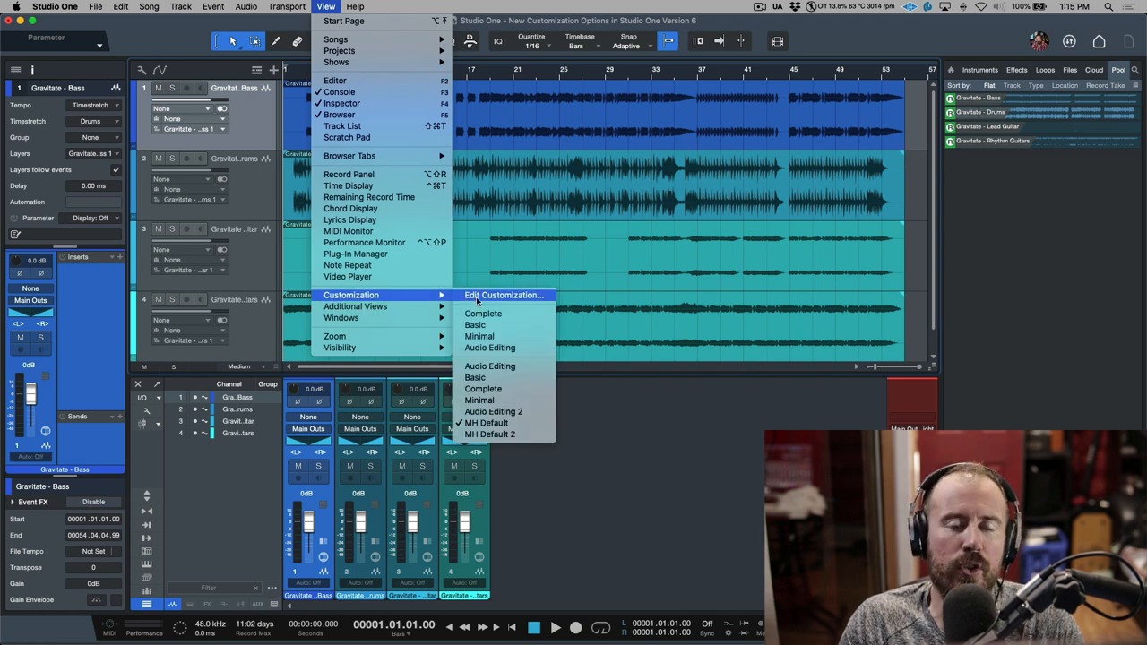
{"action": "mouse_move", "coordinate": [483, 313]}
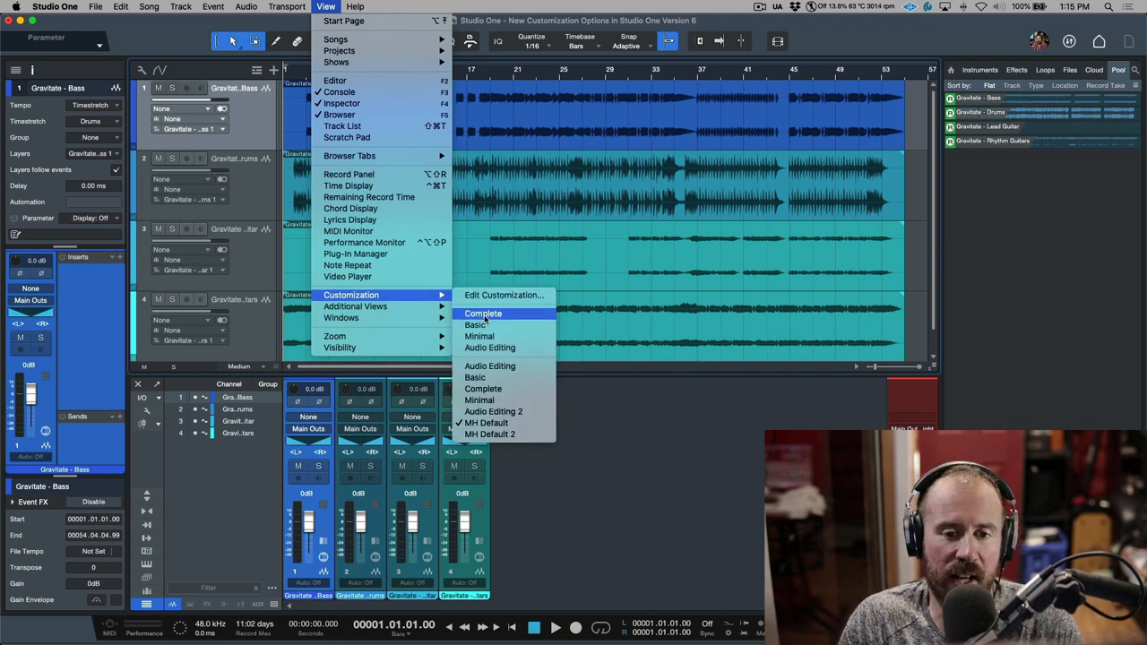
{"action": "mouse_move", "coordinate": [504, 294]}
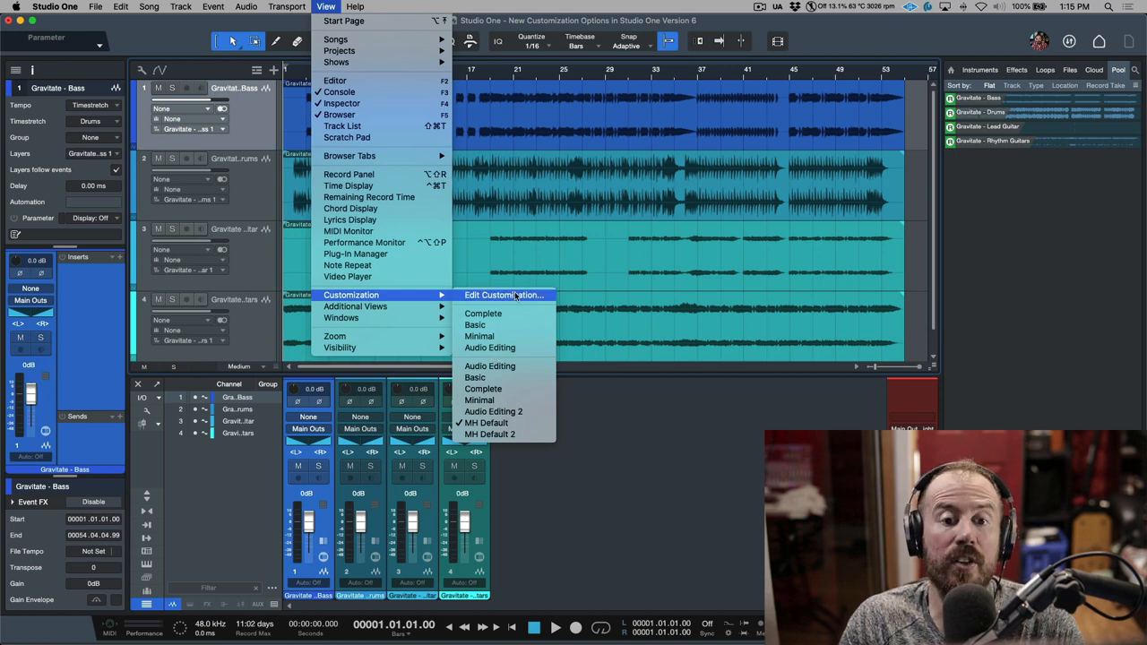
Enter Edit Customization for MH Default and browse the Inspector, Browser and Transport options, leaving Shop hidden.
{"action": "left_click", "coordinate": [501, 293]}
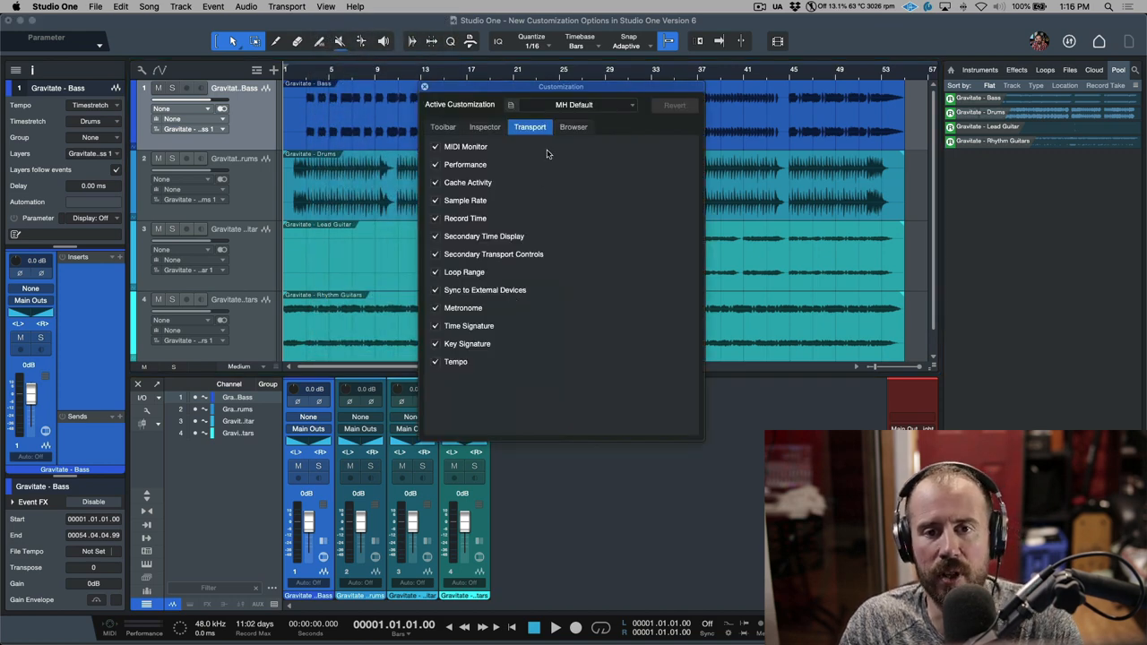
{"action": "left_click", "coordinate": [484, 125]}
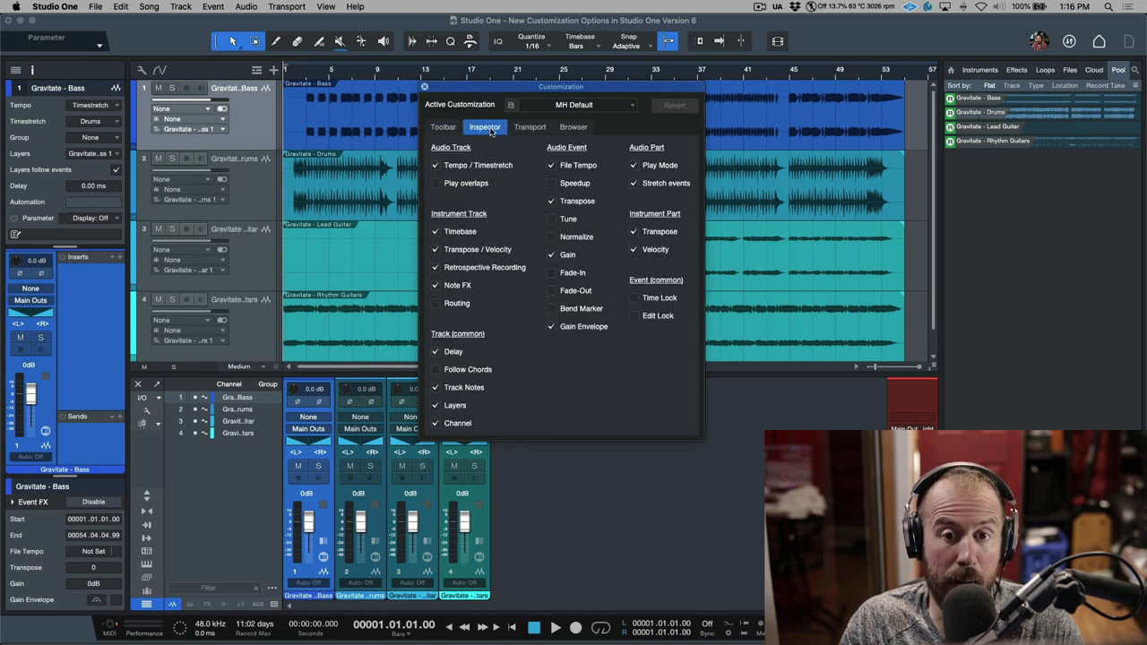
{"action": "left_click", "coordinate": [573, 125]}
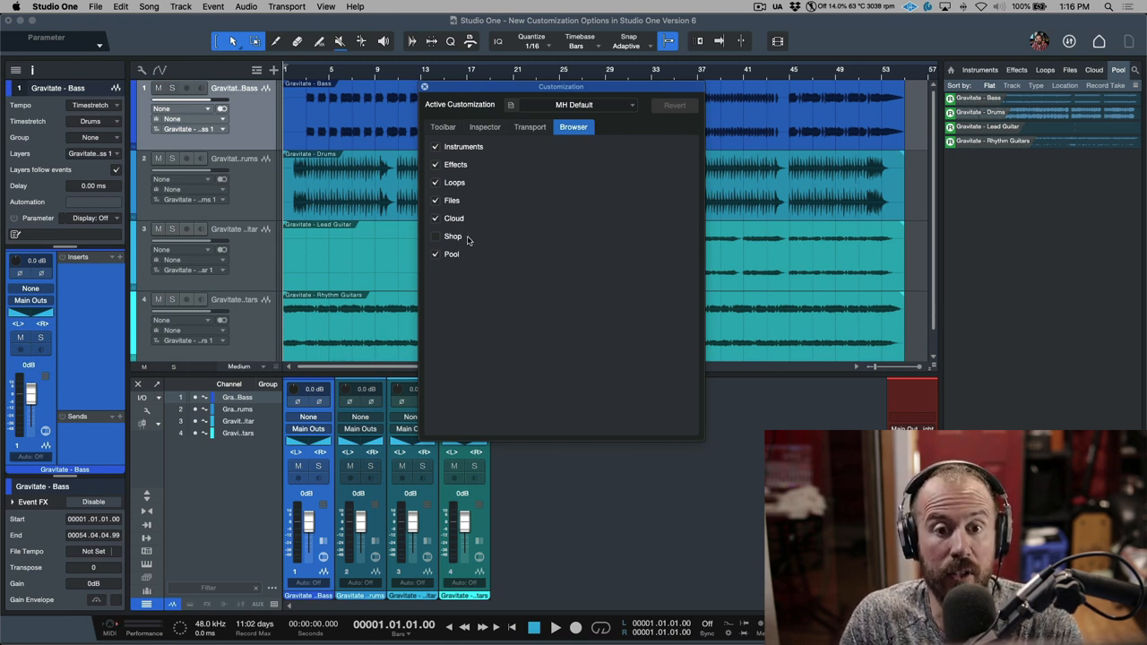
{"action": "mouse_move", "coordinate": [672, 157]}
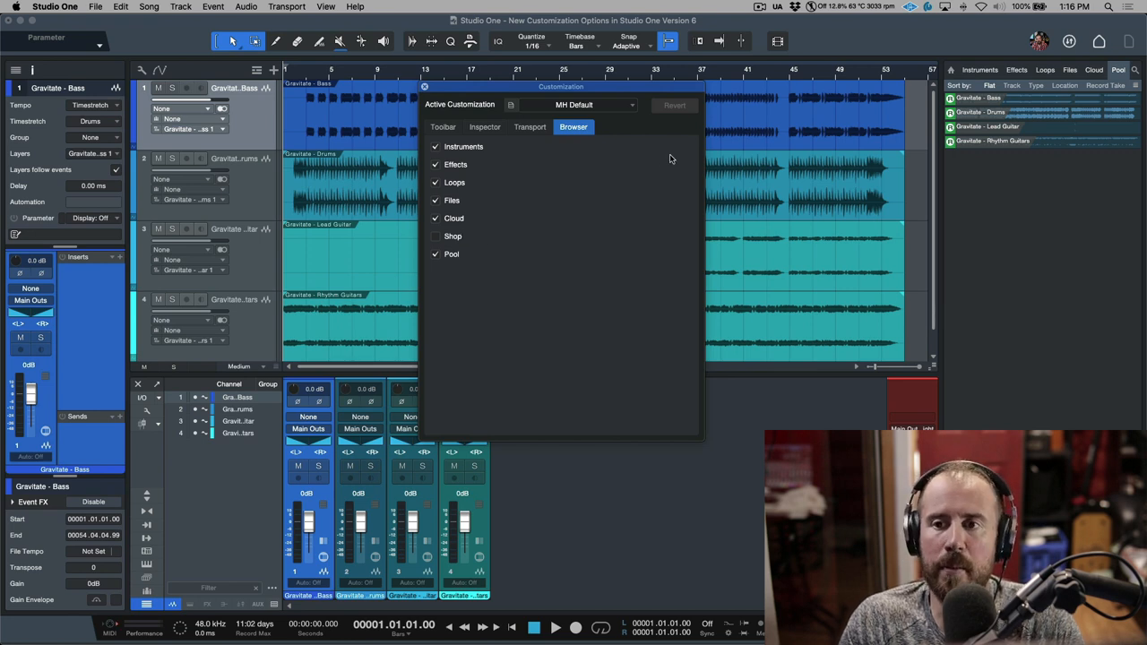
{"action": "mouse_move", "coordinate": [853, 184]}
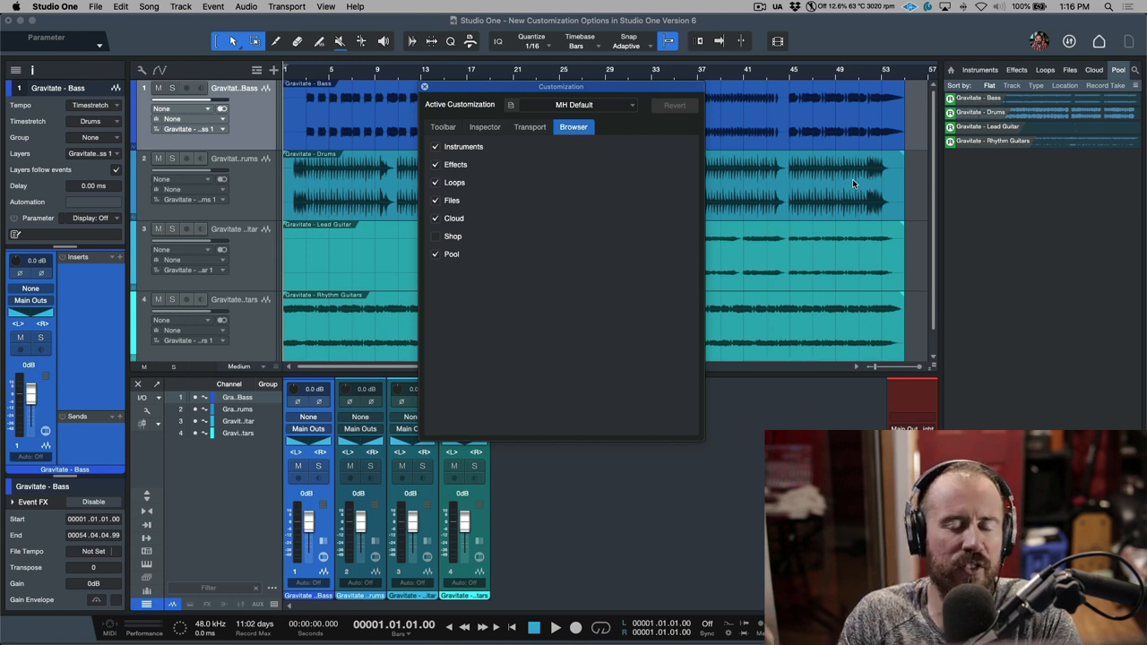
{"action": "mouse_move", "coordinate": [609, 202]}
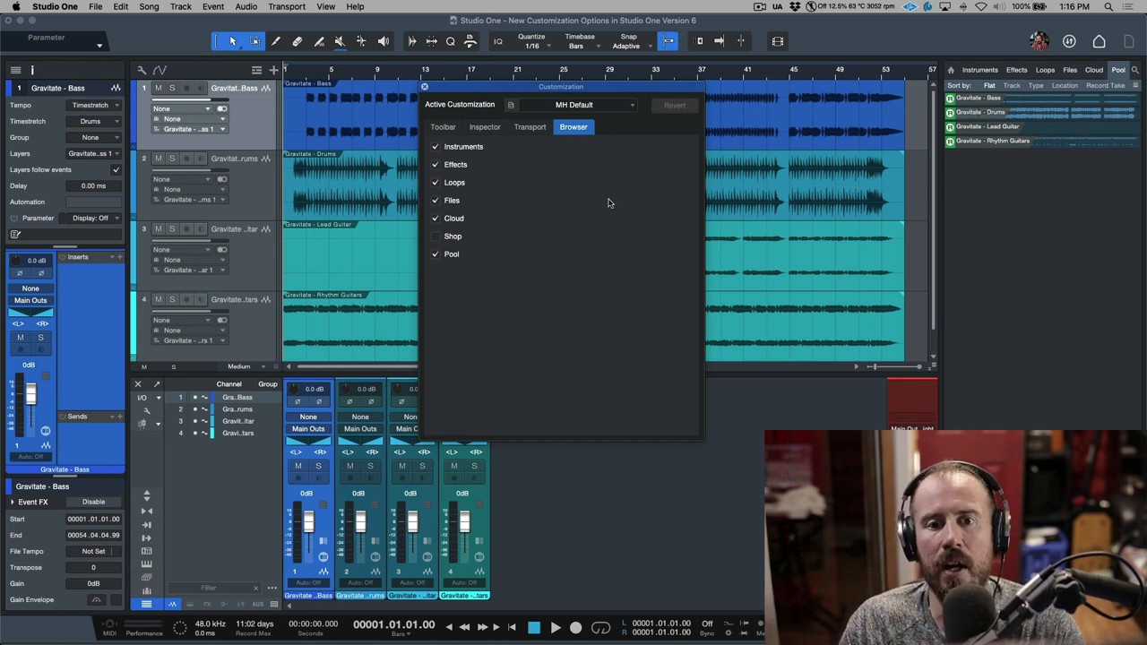
{"action": "mouse_move", "coordinate": [438, 240]}
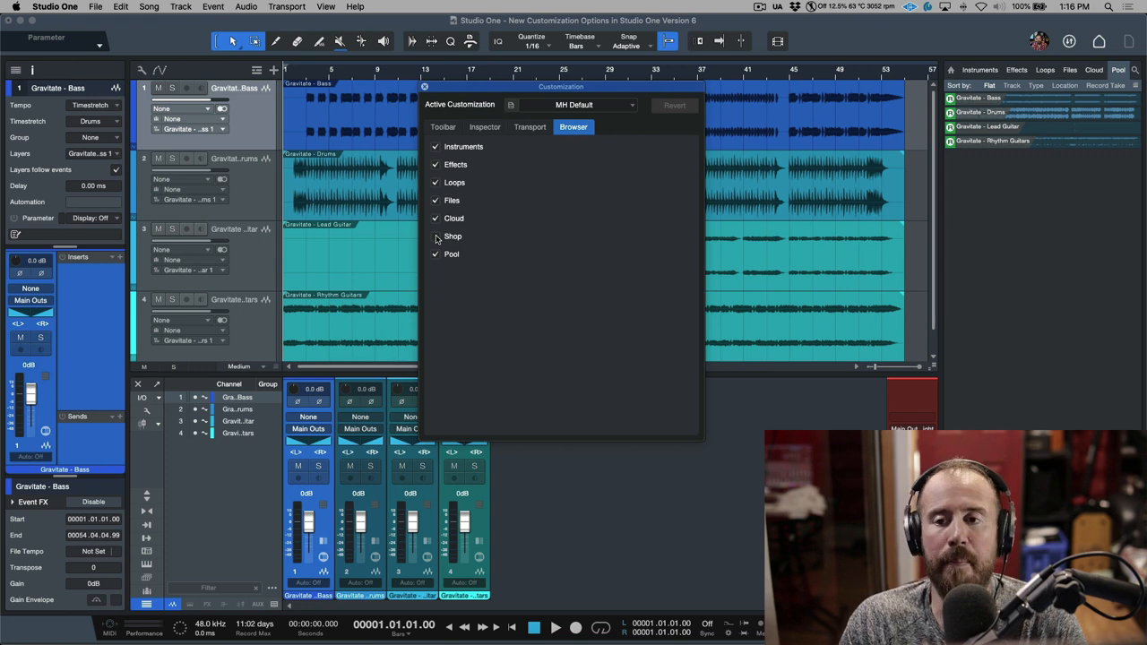
{"action": "left_click", "coordinate": [433, 237]}
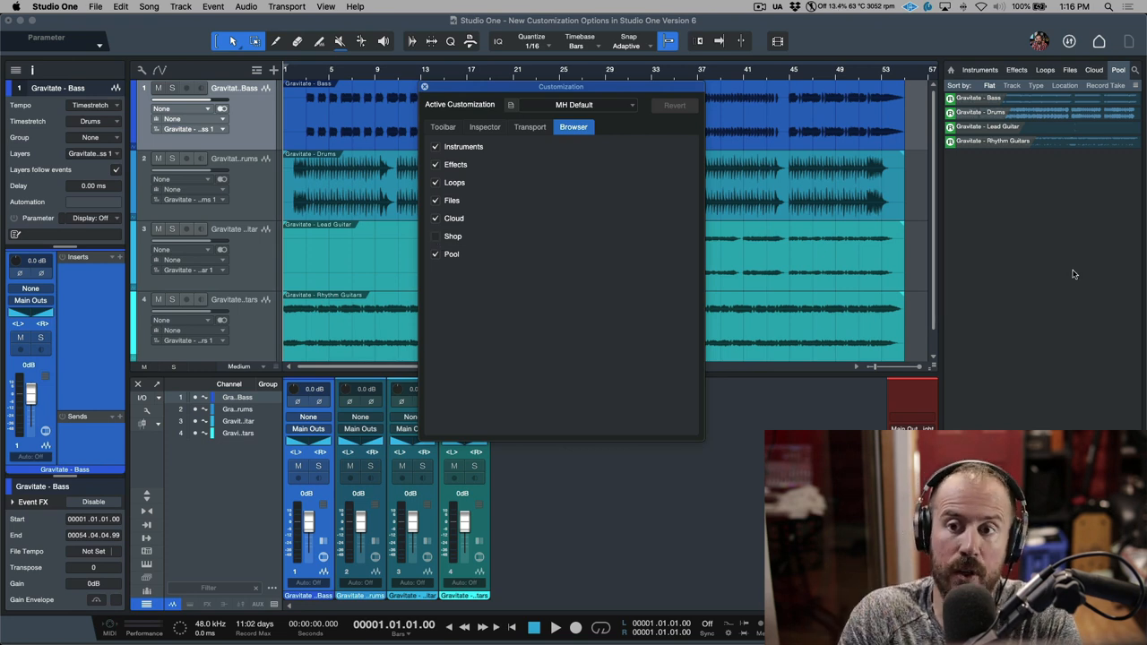
{"action": "left_click", "coordinate": [530, 126]}
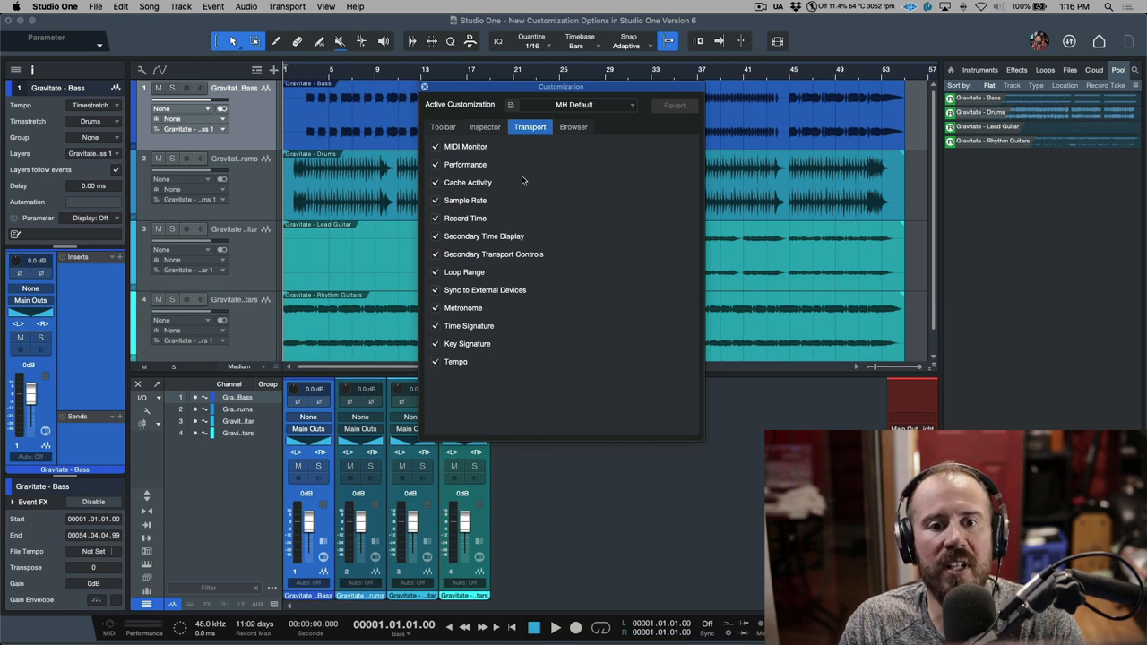
{"action": "mouse_move", "coordinate": [528, 183]}
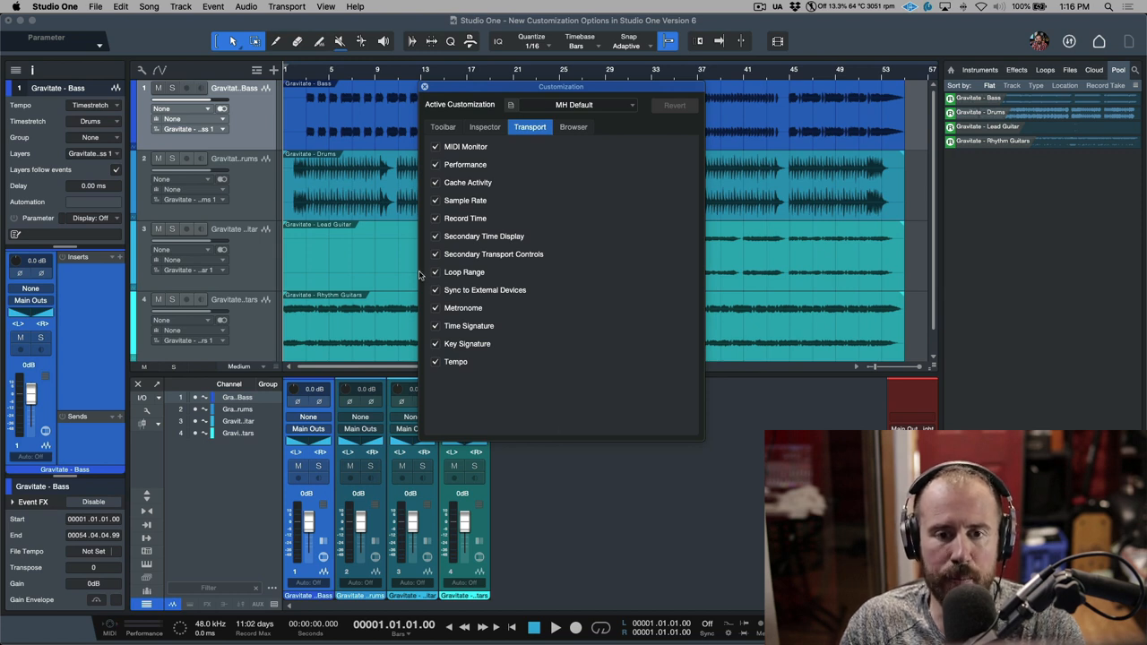
{"action": "mouse_move", "coordinate": [434, 283]}
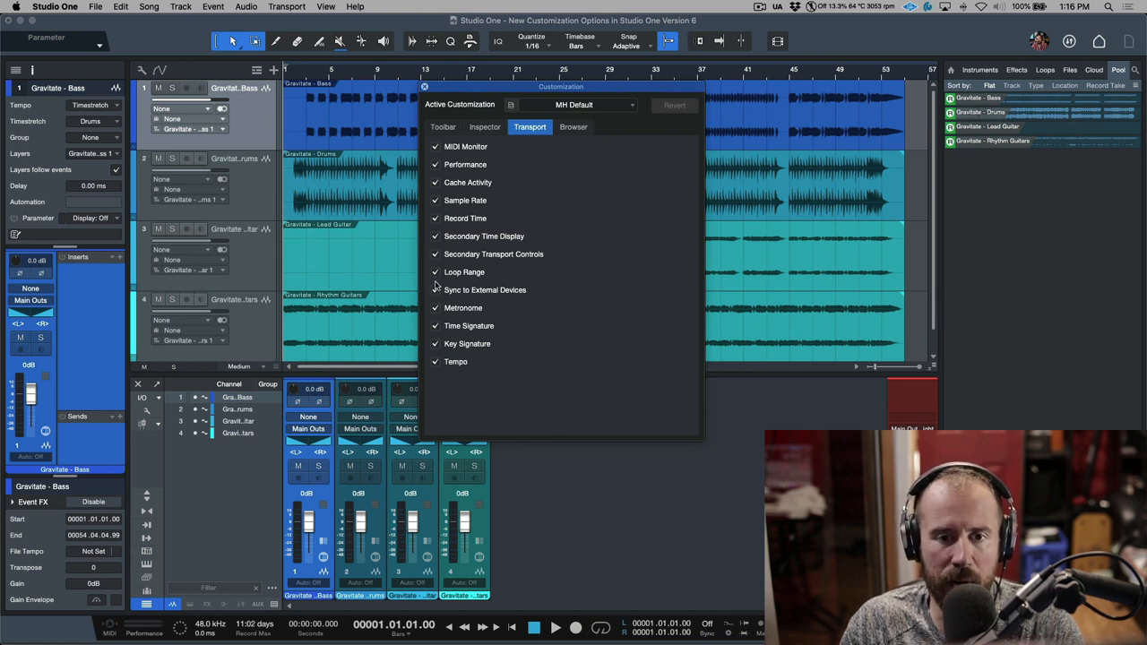
{"action": "left_click", "coordinate": [434, 290]}
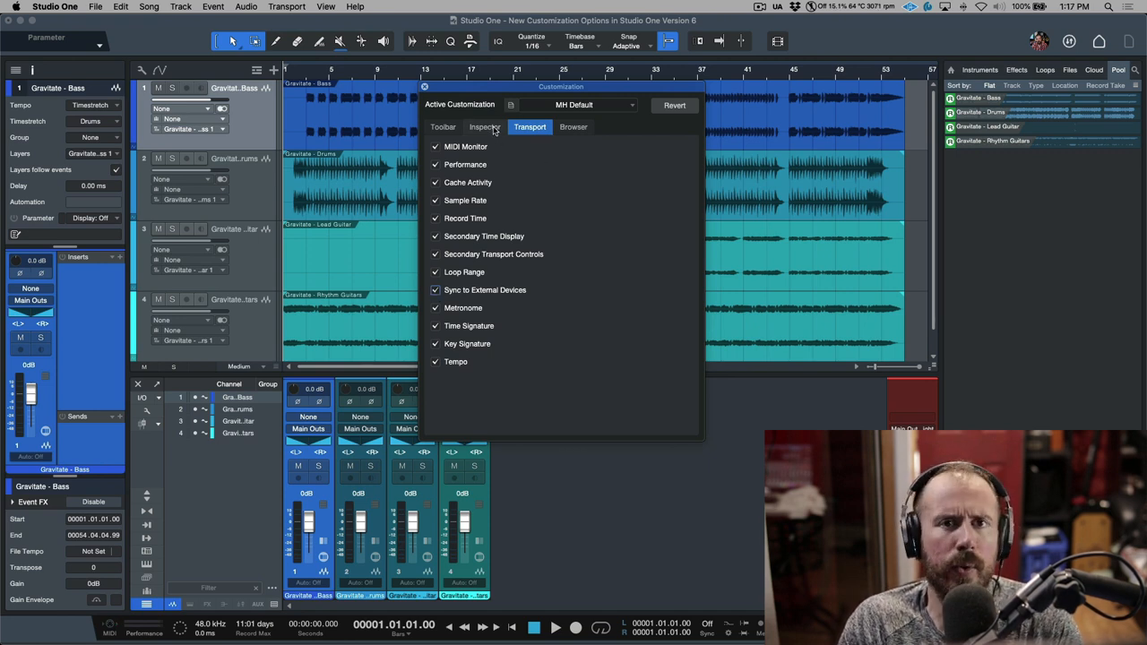
Show the Inspector customization checkboxes, leaving Play overlaps unchecked.
{"action": "left_click", "coordinate": [484, 125]}
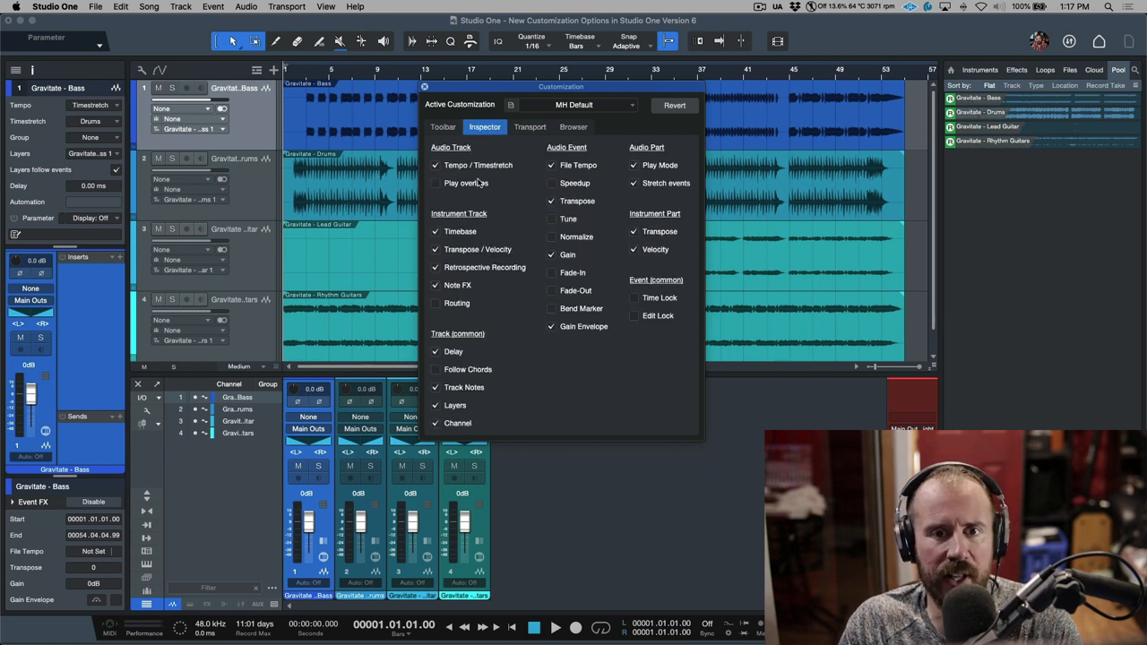
{"action": "mouse_move", "coordinate": [491, 175]}
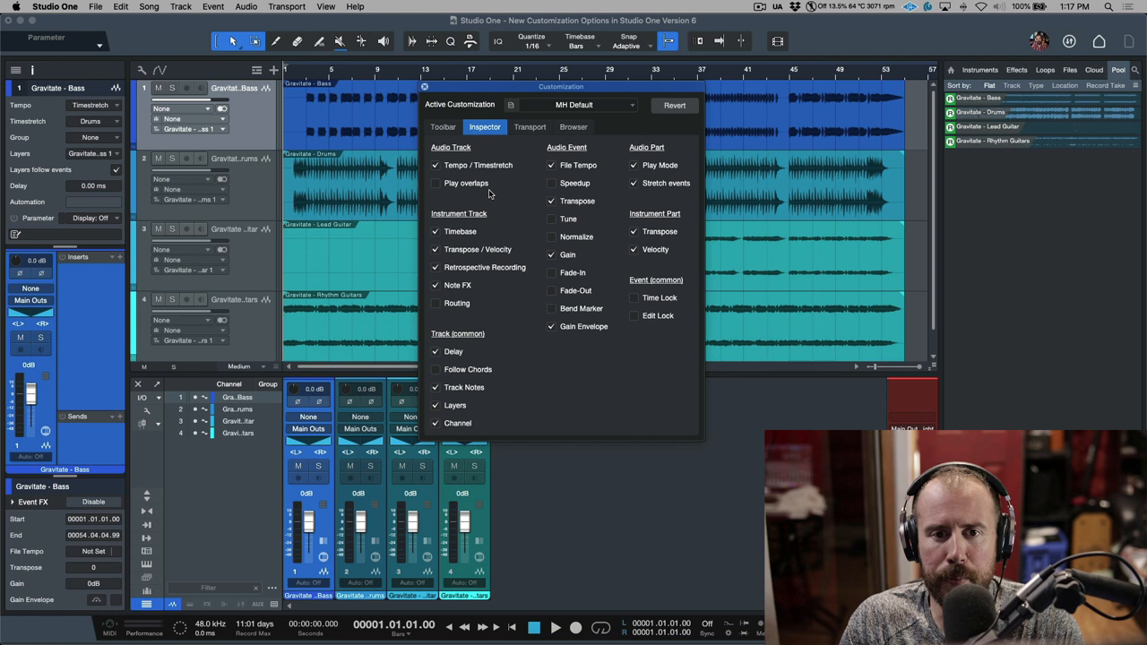
{"action": "mouse_move", "coordinate": [466, 194]}
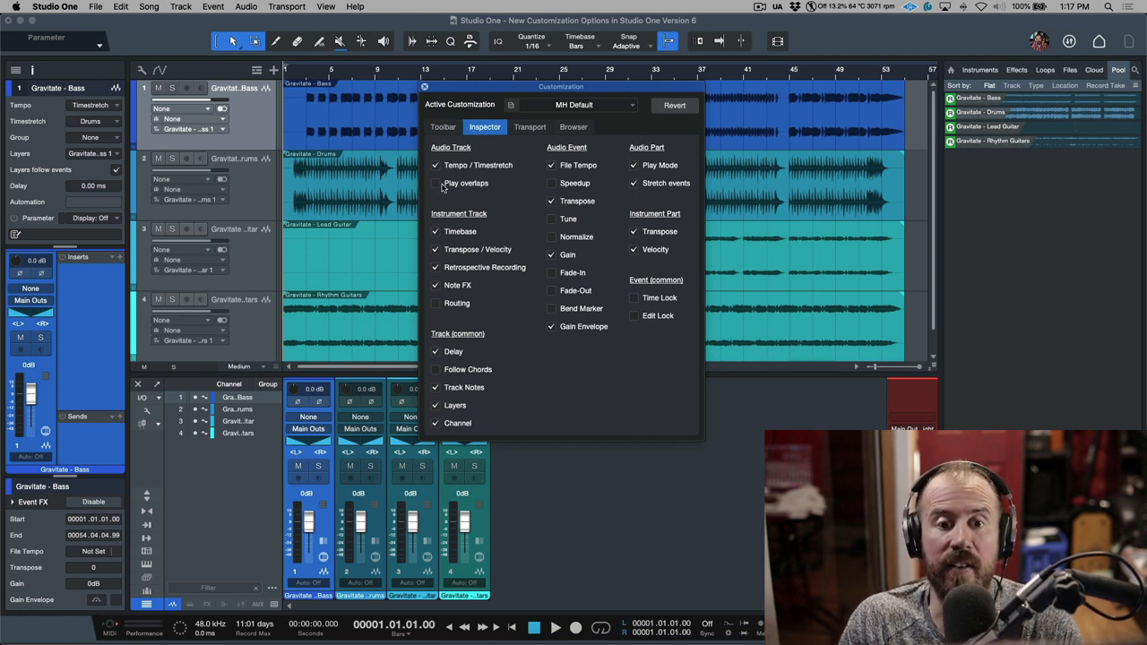
{"action": "mouse_move", "coordinate": [46, 523]}
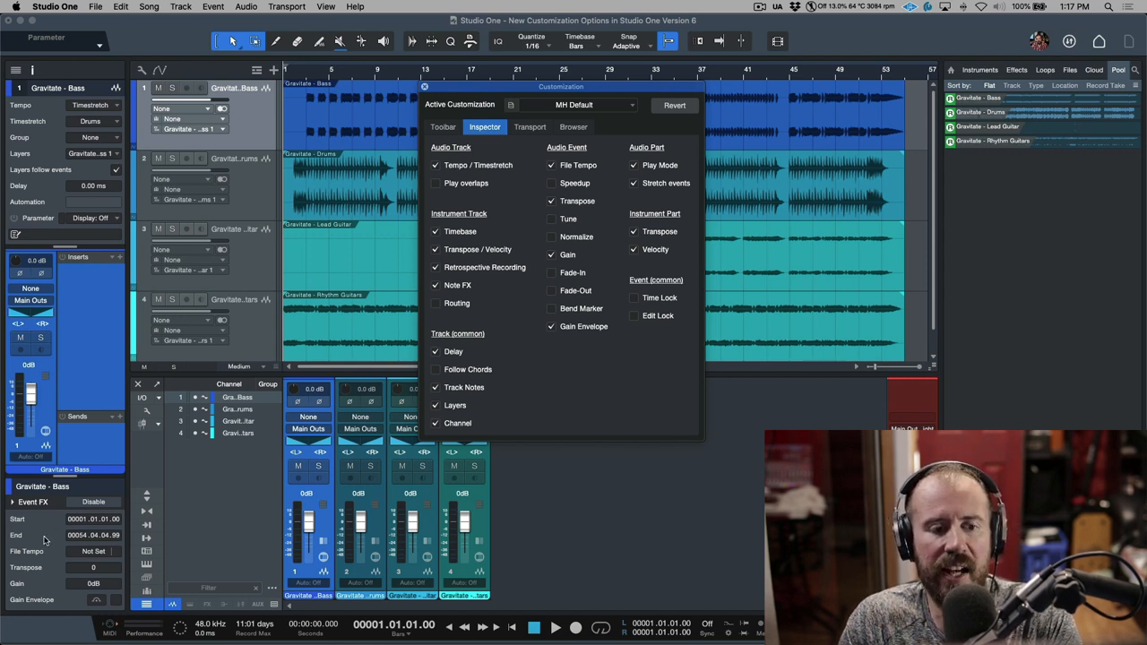
{"action": "mouse_move", "coordinate": [81, 590]}
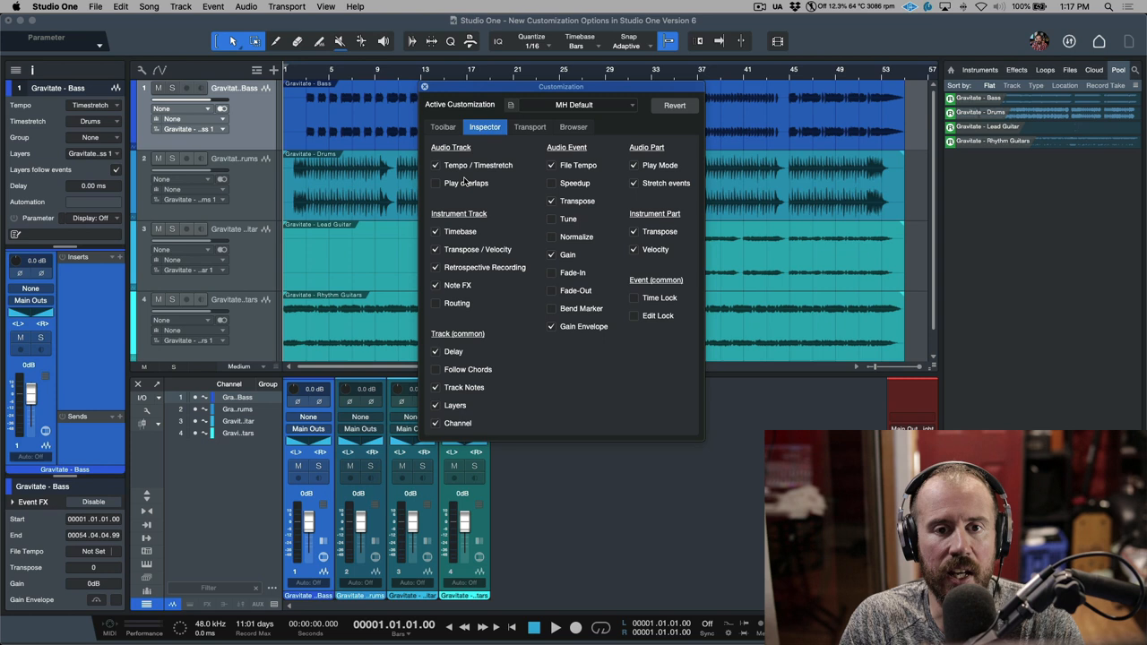
In the Toolbar options, toggle Info View and Control Link and leave both unchecked.
{"action": "left_click", "coordinate": [443, 125]}
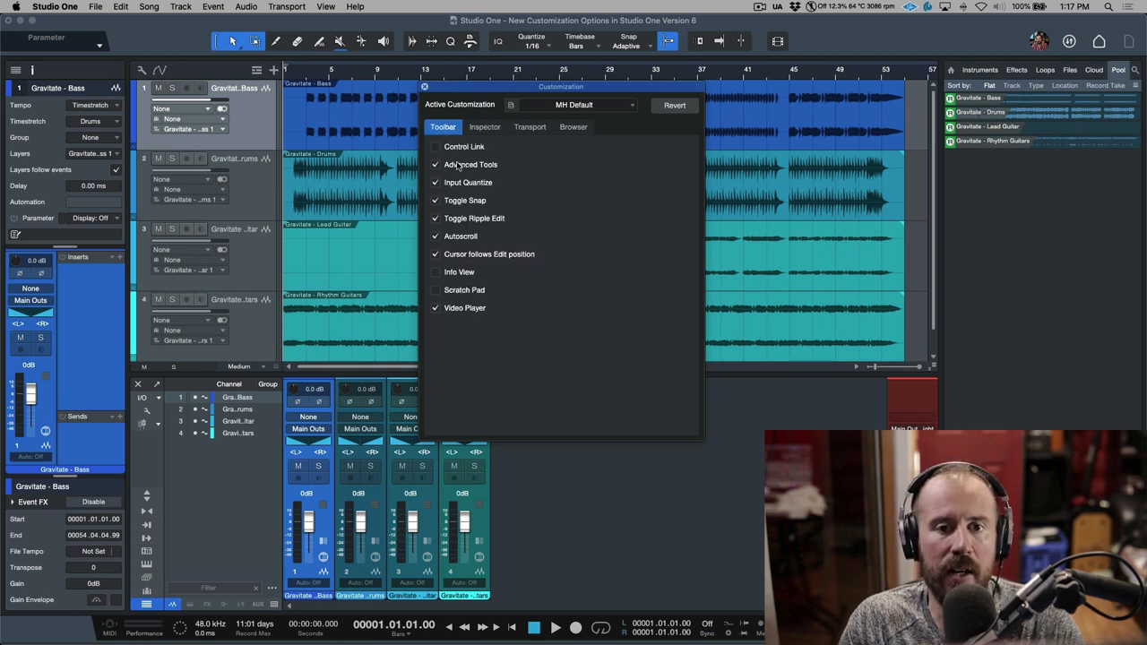
{"action": "left_click", "coordinate": [435, 273]}
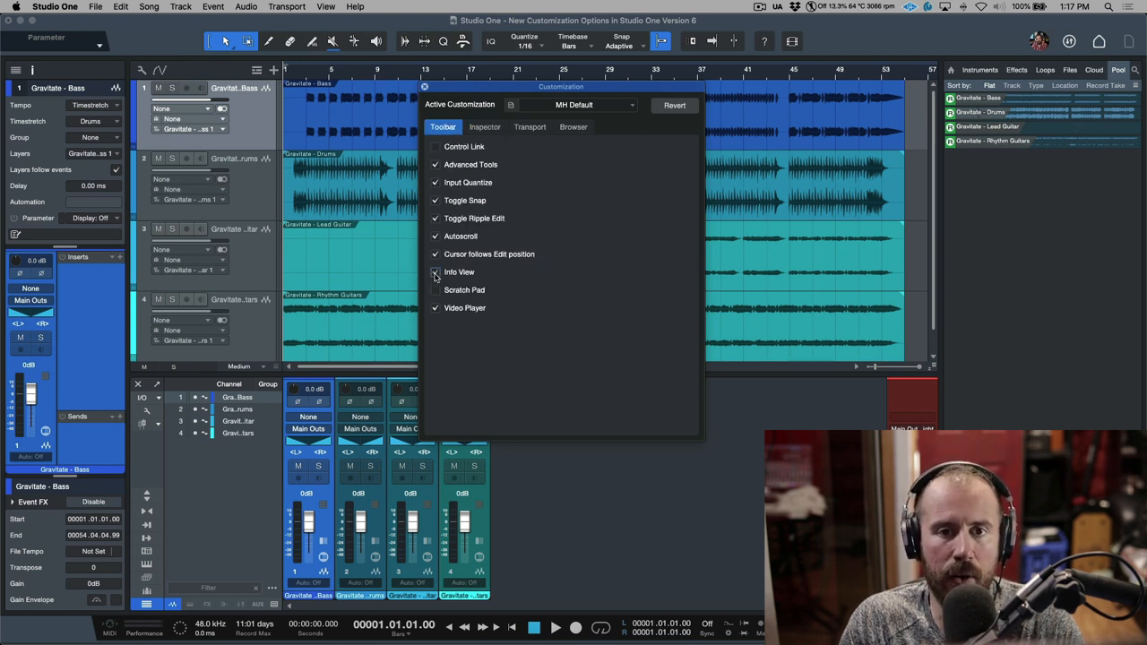
{"action": "left_click", "coordinate": [433, 272]}
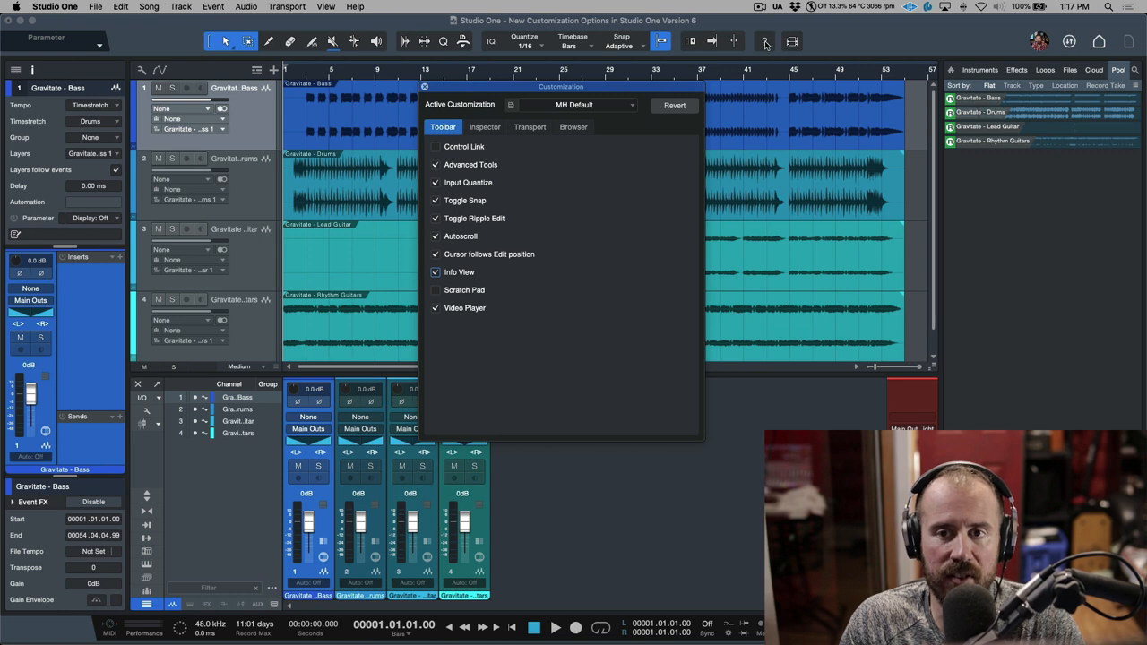
{"action": "left_click", "coordinate": [435, 273]}
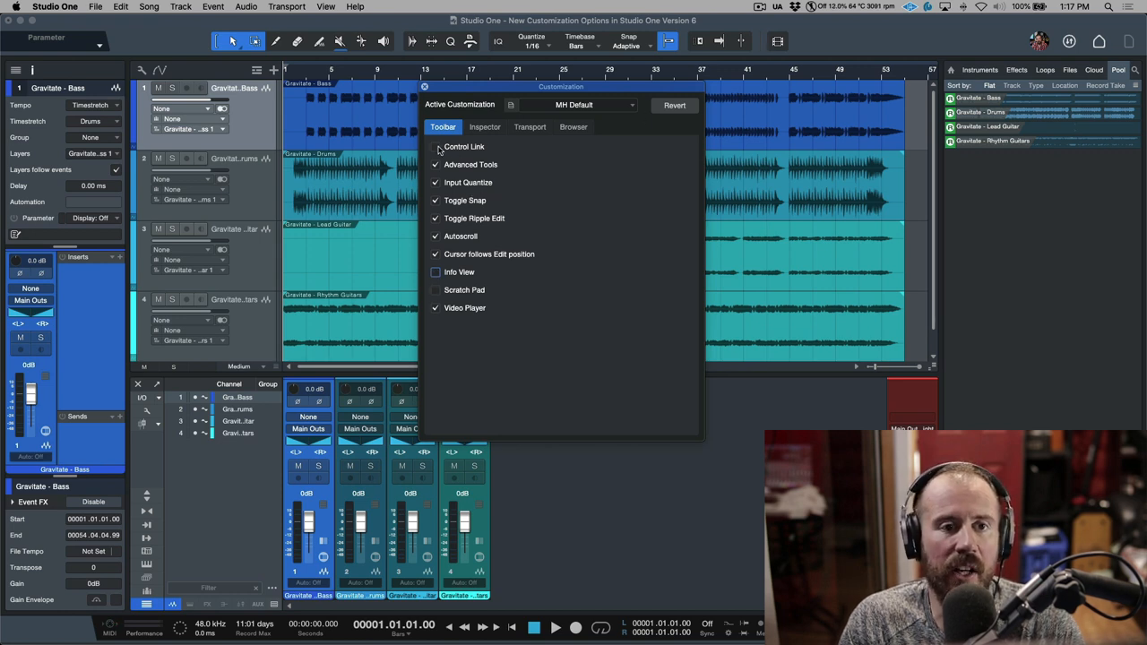
{"action": "left_click", "coordinate": [435, 147]}
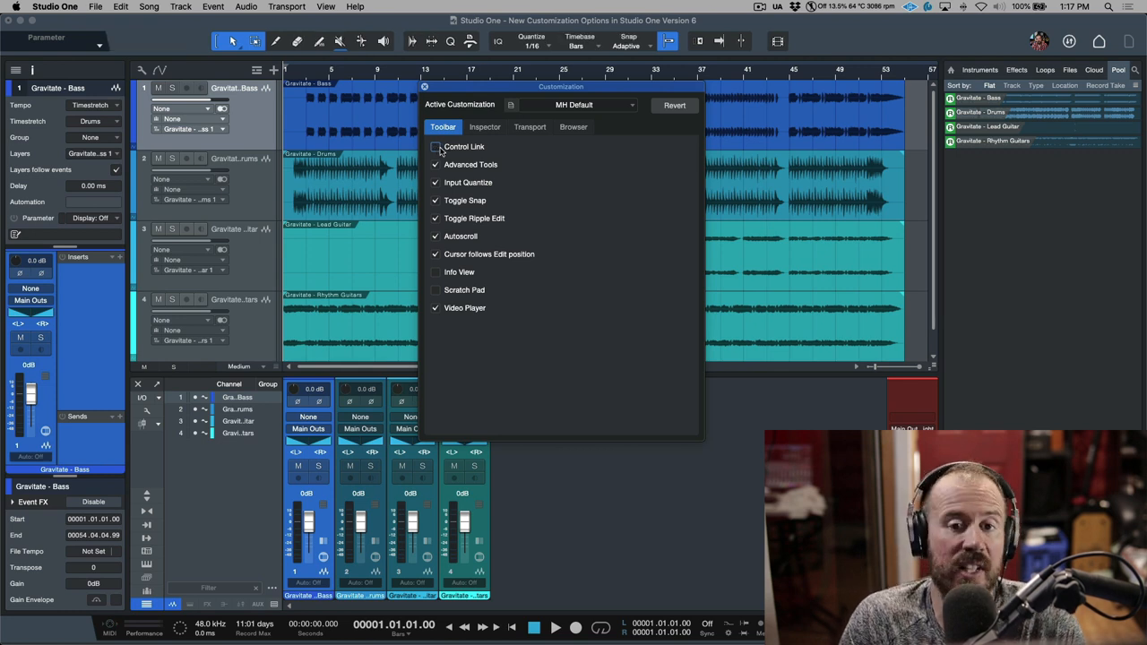
{"action": "left_click", "coordinate": [435, 146]}
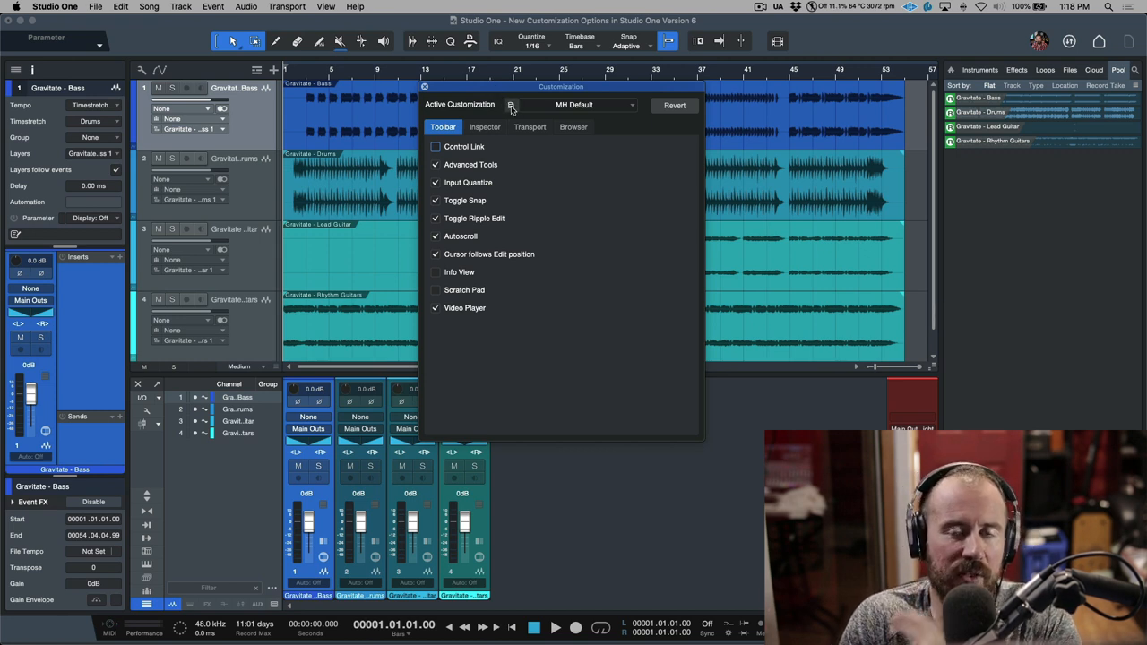
Store the current customization as a new preset named MH Default V6.
{"action": "left_click", "coordinate": [513, 104]}
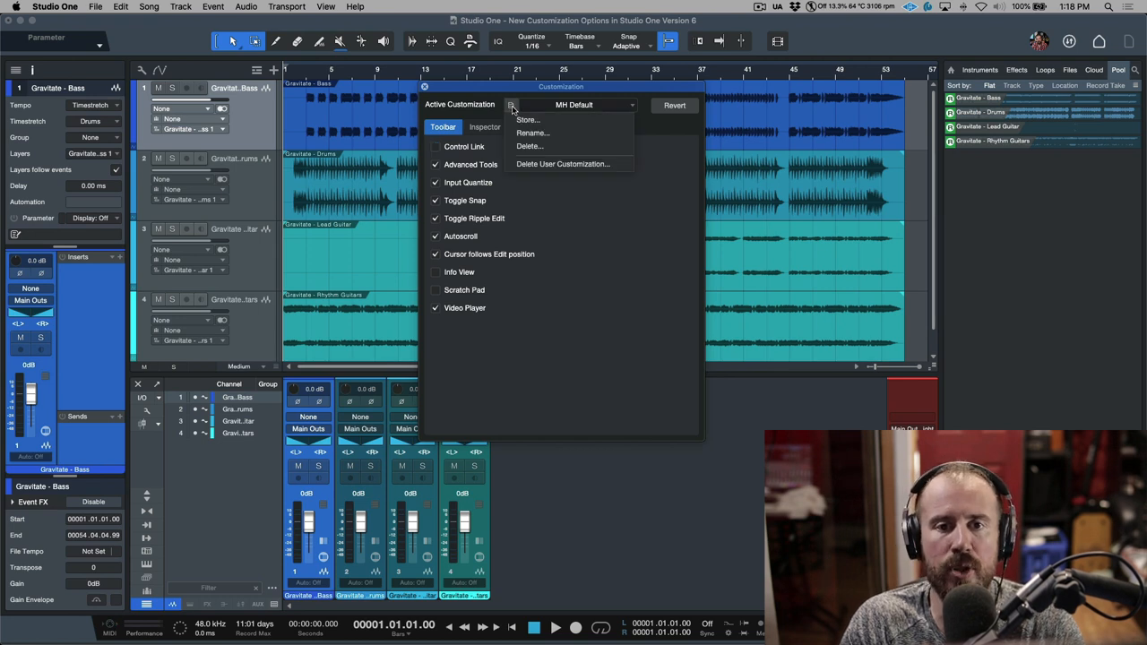
{"action": "left_click", "coordinate": [527, 118]}
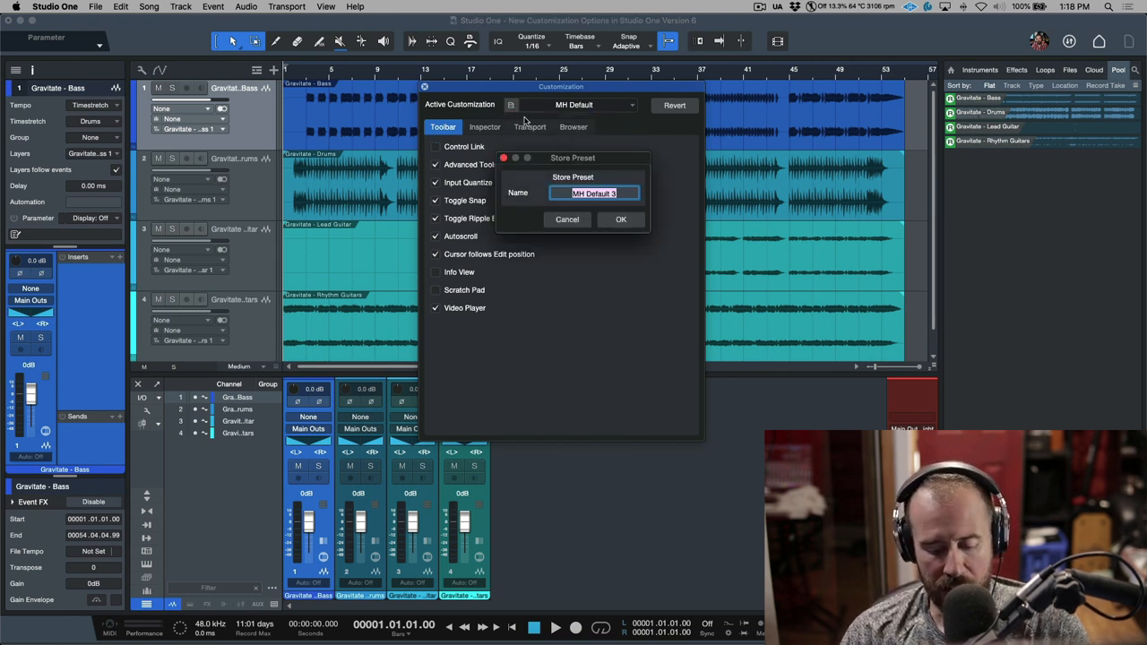
{"action": "key", "text": "backspace"}
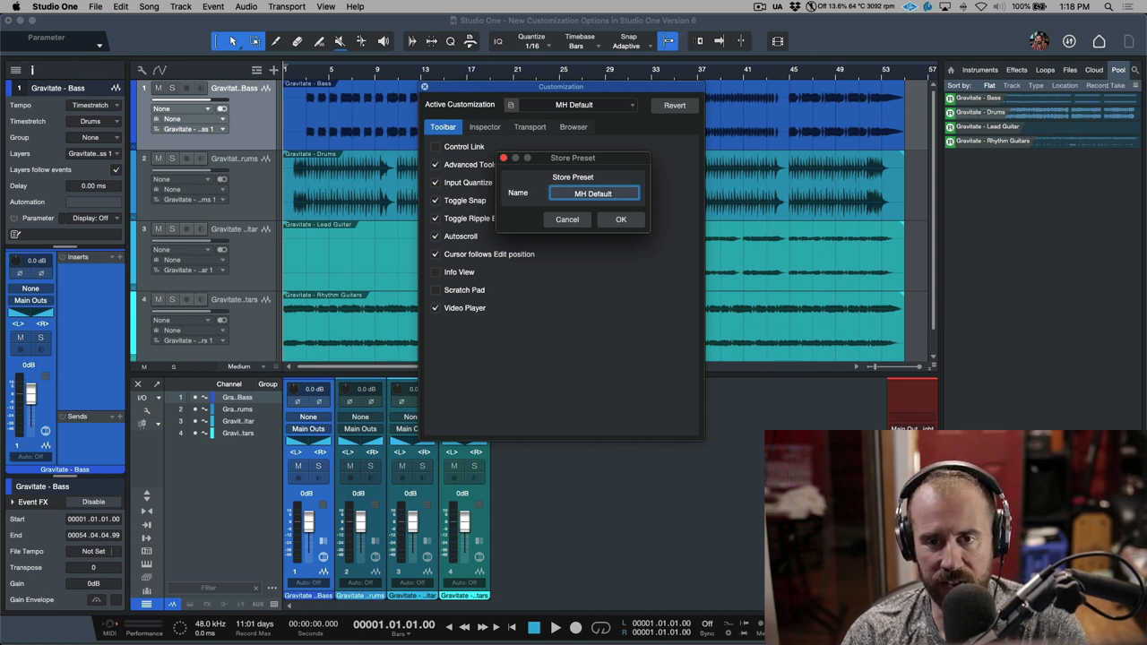
{"action": "type", "text": "V"}
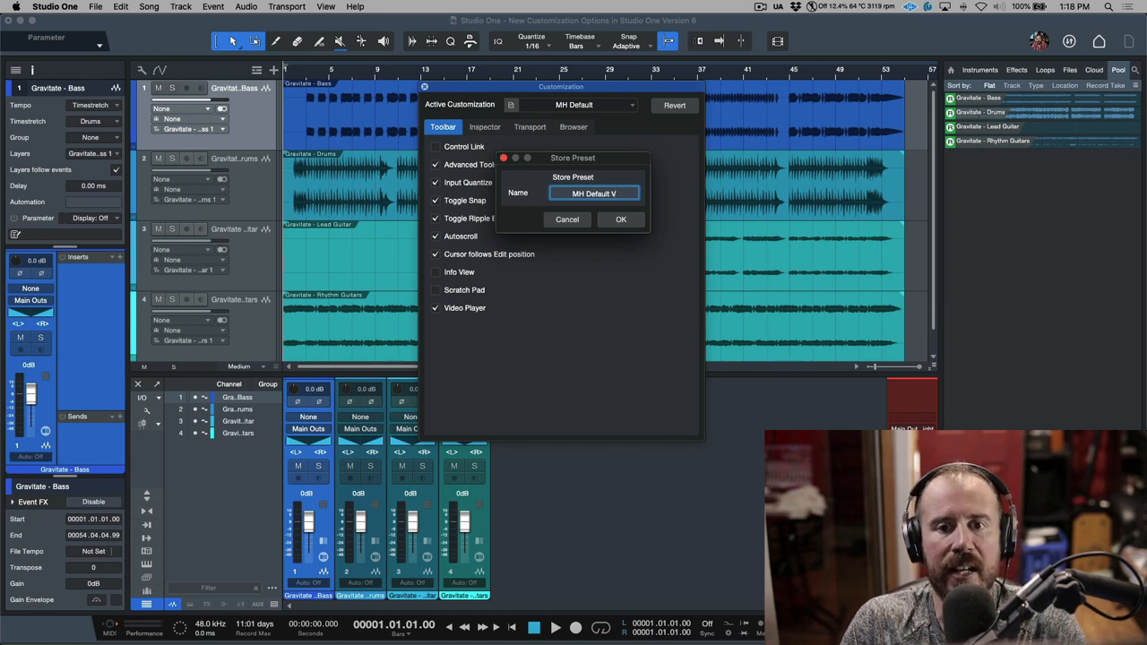
{"action": "type", "text": "6"}
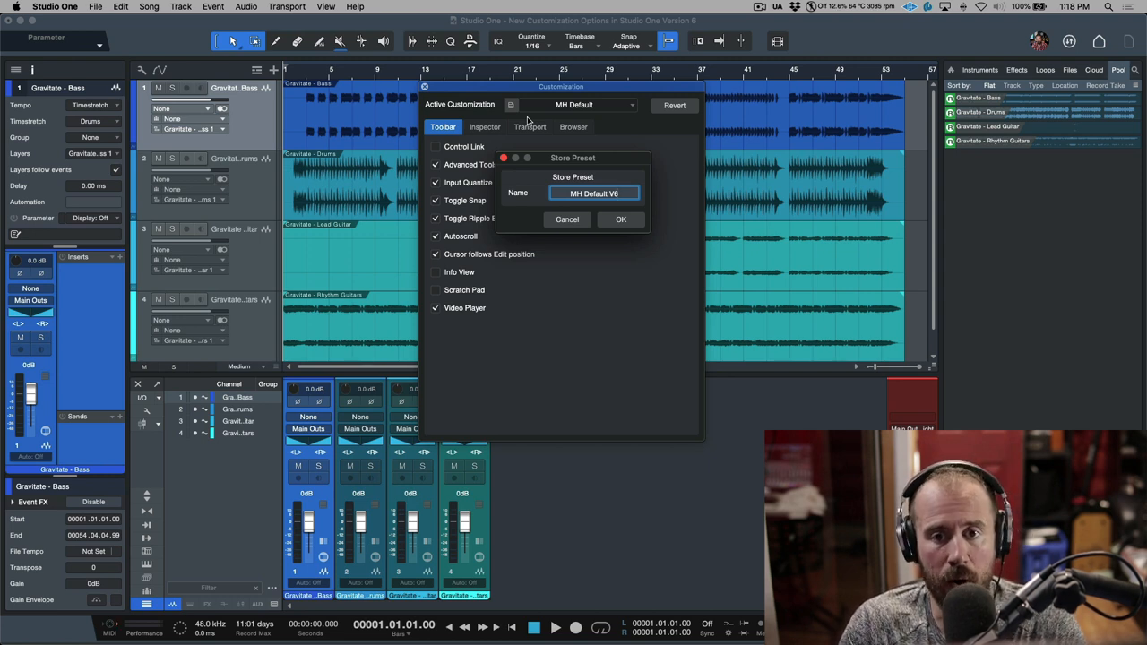
{"action": "left_click", "coordinate": [620, 219]}
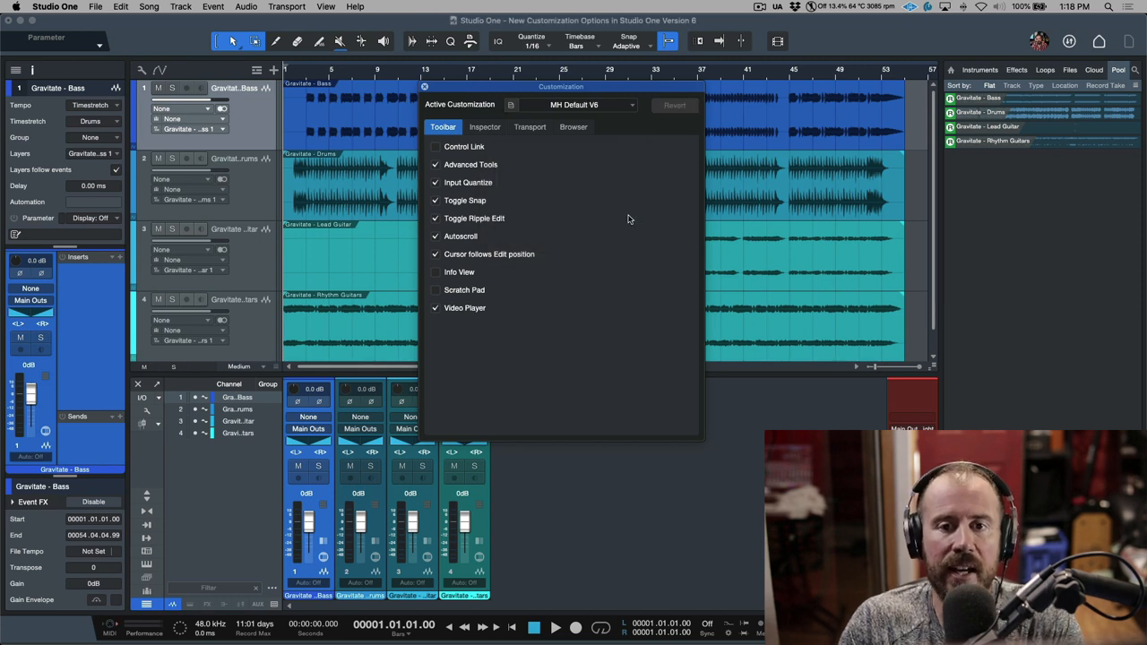
{"action": "mouse_move", "coordinate": [631, 131]}
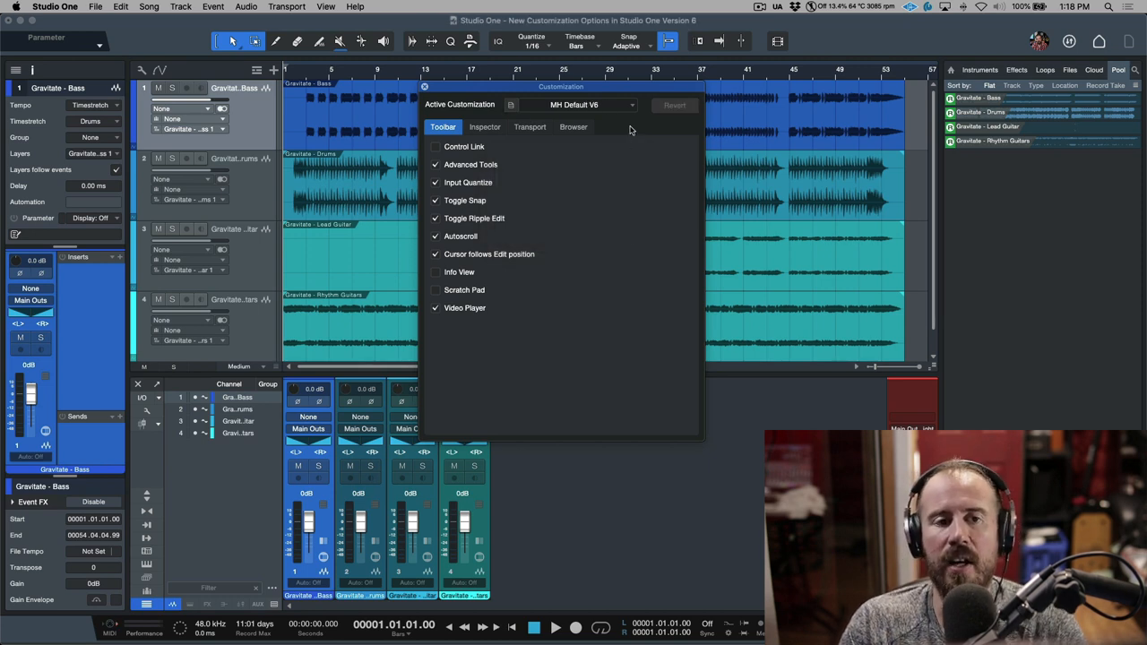
{"action": "left_click", "coordinate": [630, 104]}
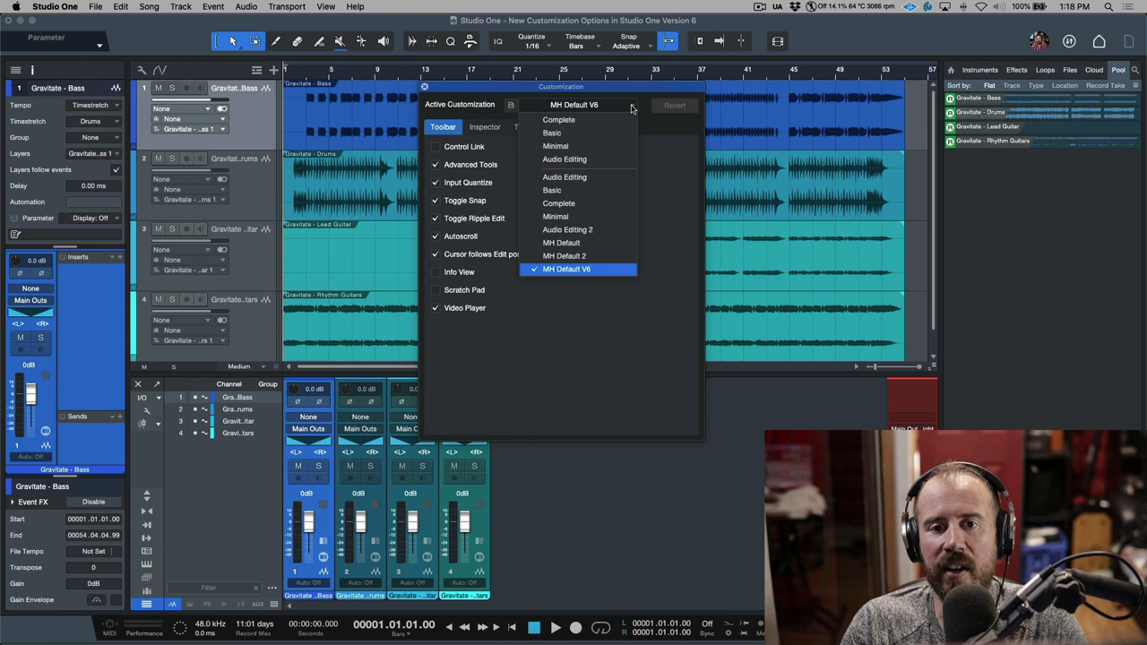
{"action": "mouse_move", "coordinate": [579, 147]}
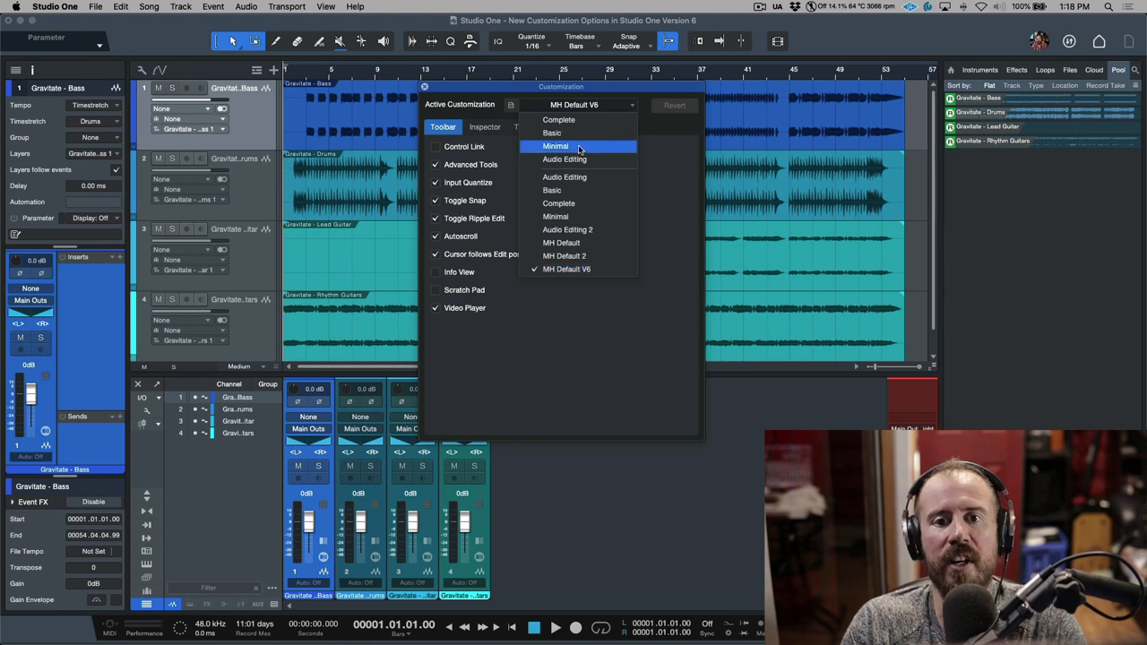
{"action": "left_click", "coordinate": [555, 147]}
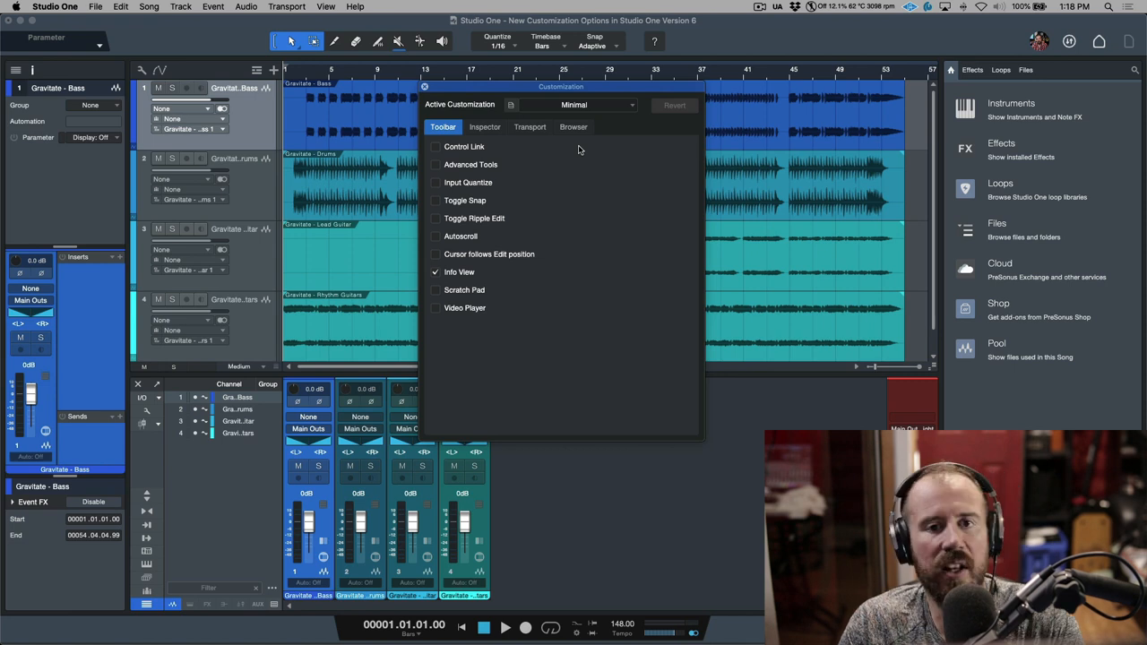
{"action": "left_click", "coordinate": [631, 104]}
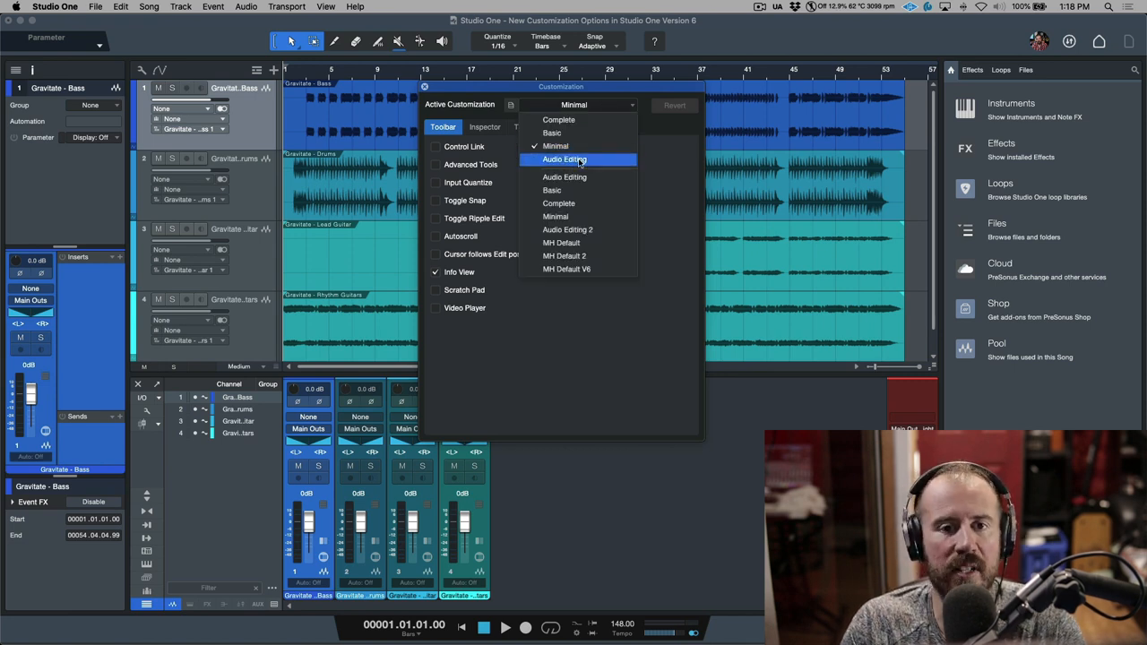
{"action": "left_click", "coordinate": [563, 158]}
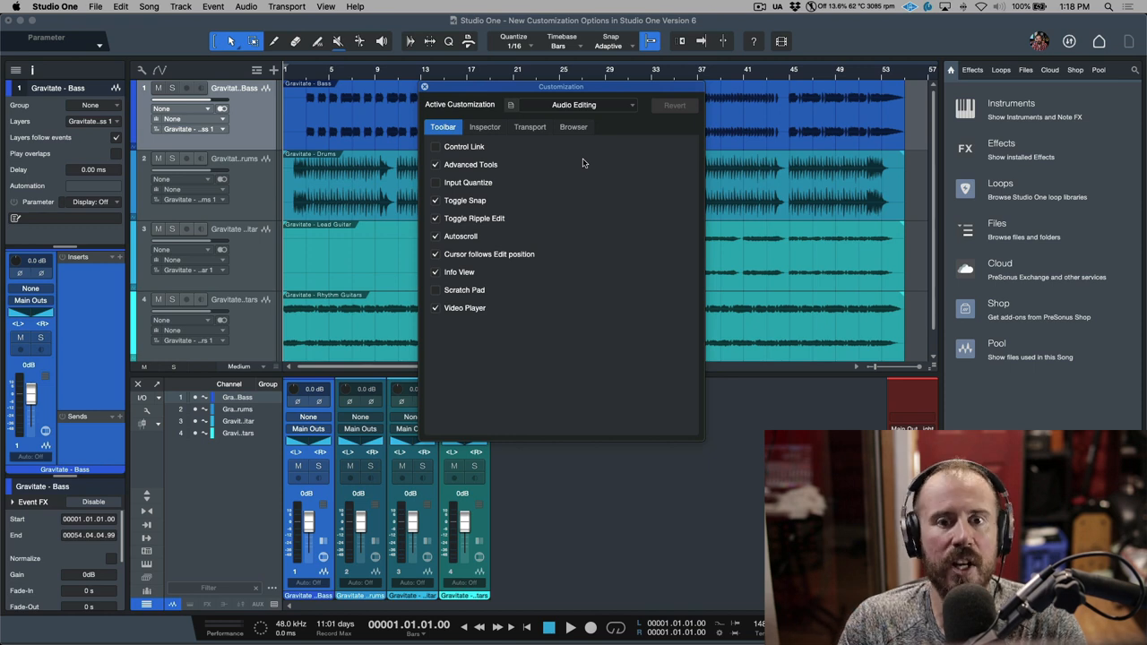
{"action": "left_click", "coordinate": [631, 104]}
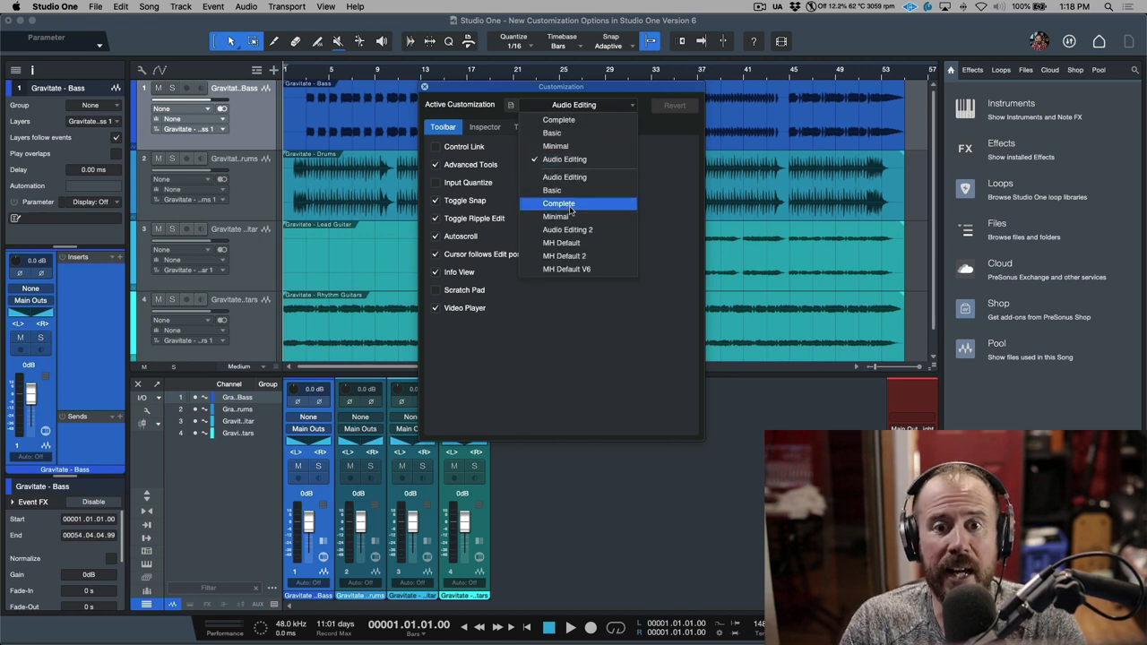
{"action": "left_click", "coordinate": [559, 205]}
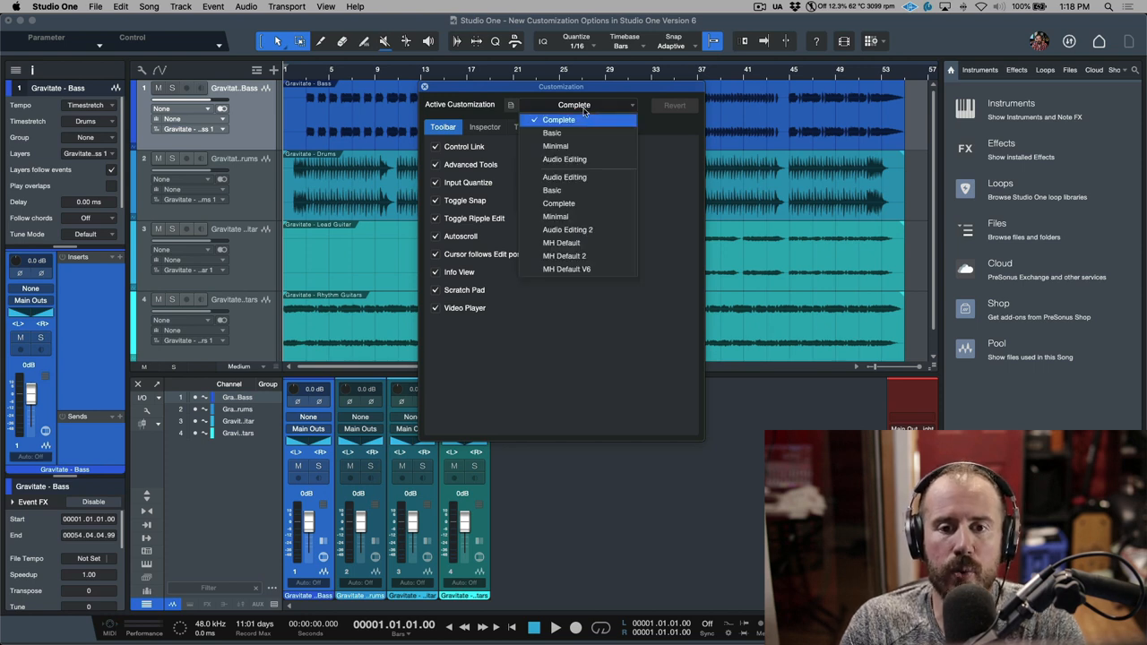
{"action": "left_click", "coordinate": [566, 268]}
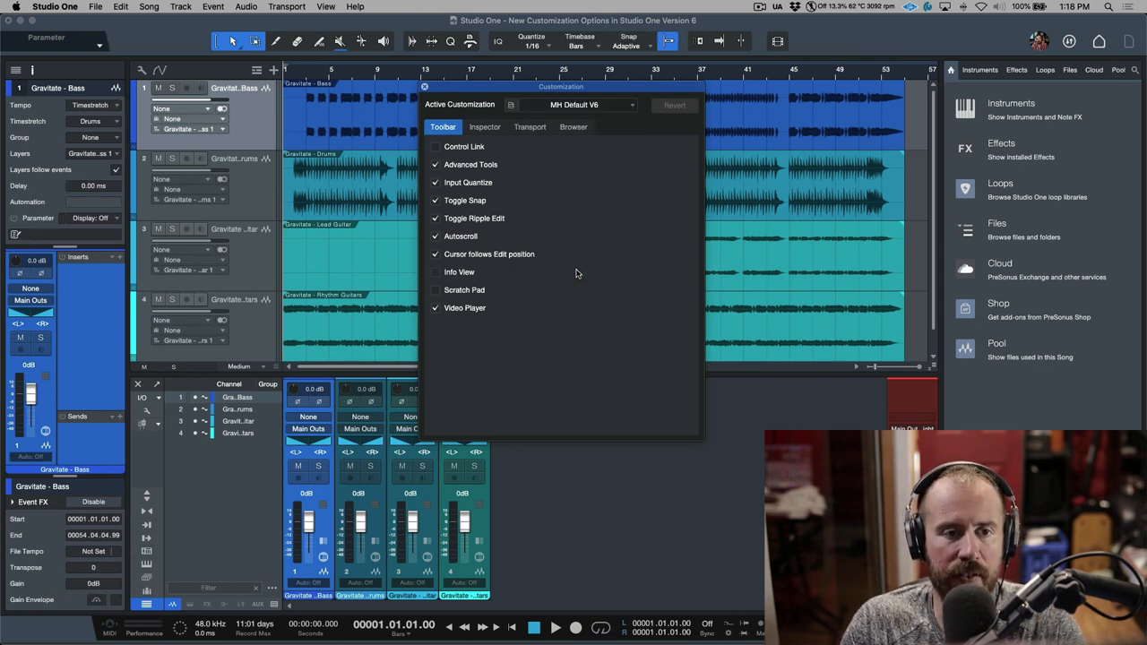